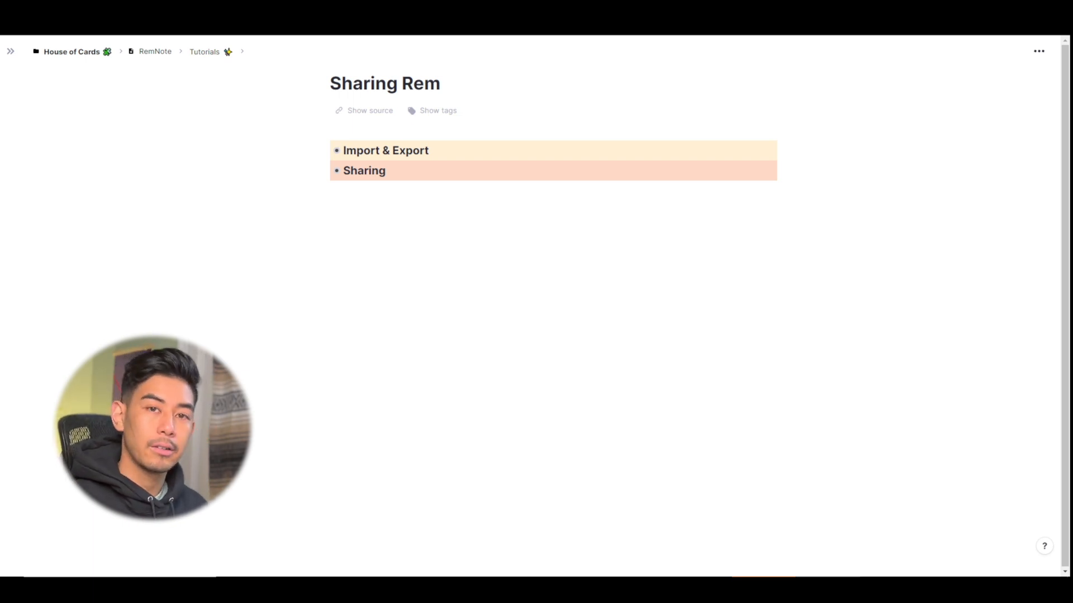
- Expand the Import & Export rem to reveal the Roam, Dynalist, Obsidian, Anki and Export children
click(482, 145)
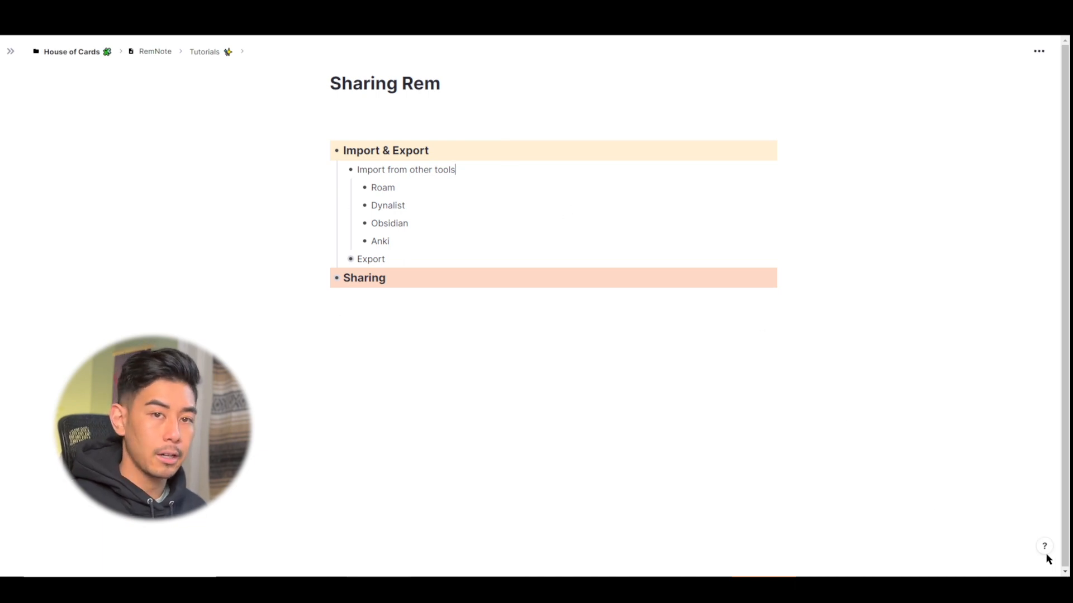
- Reach the Need Help page's Import section listing Roam Research, Anki, Dynalist and Workflowy
click(1044, 546)
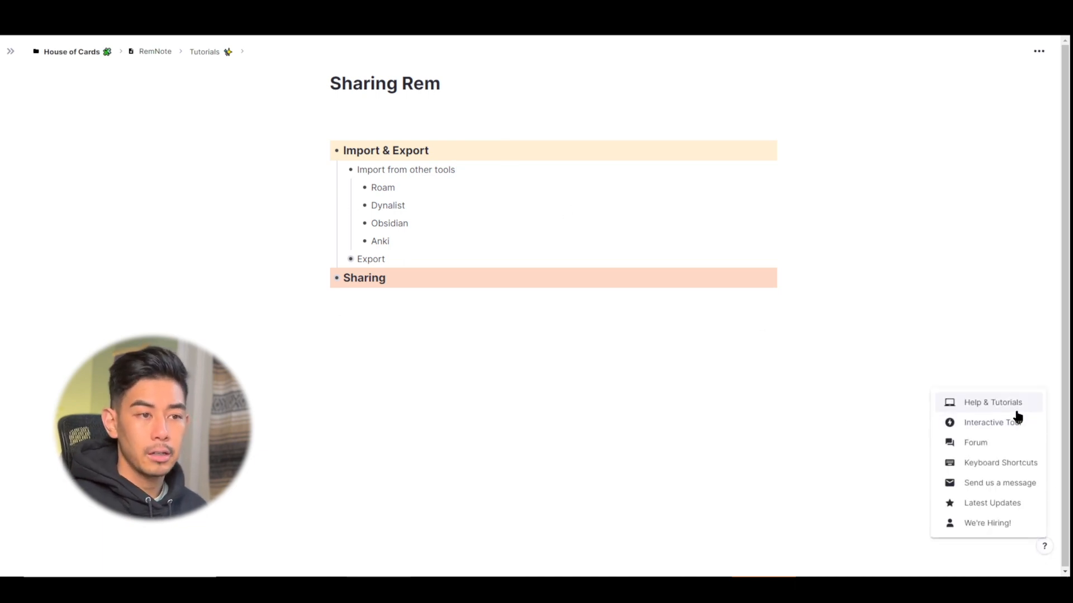
click(992, 402)
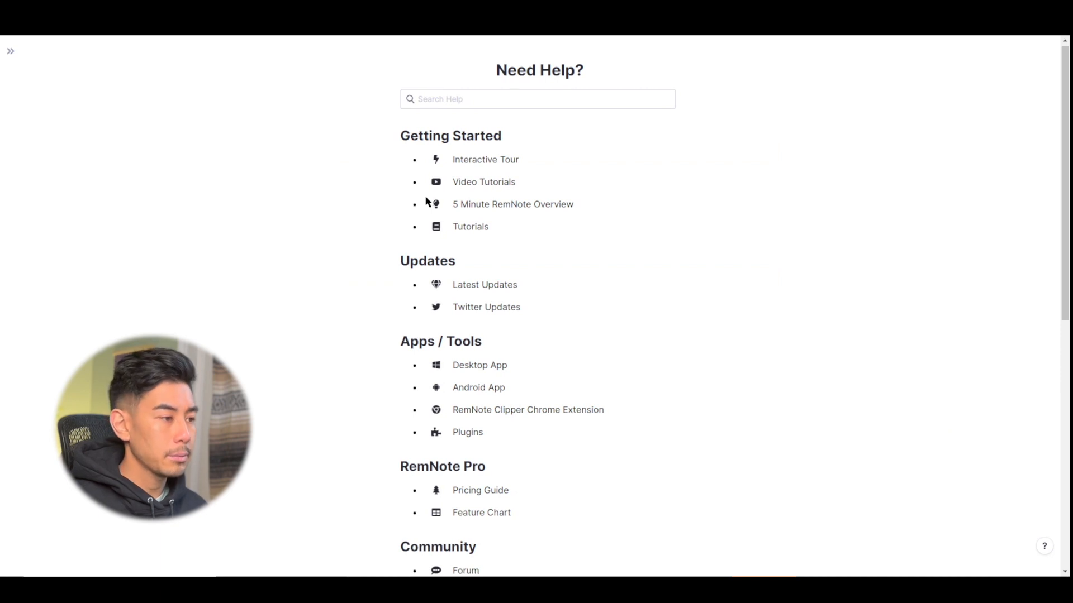
scroll(down, 3)
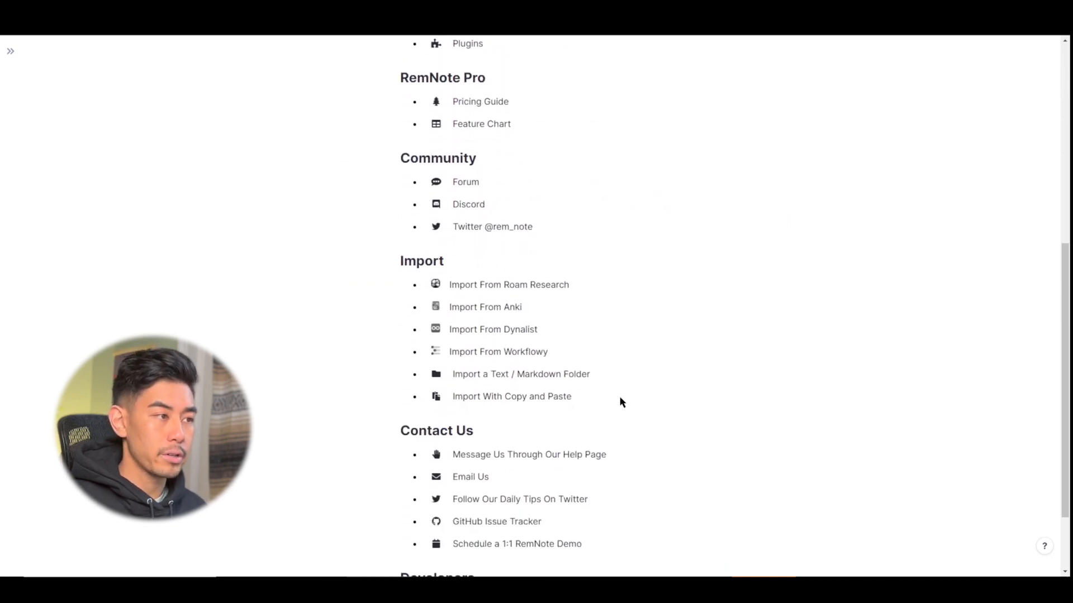
mouse_move(634, 295)
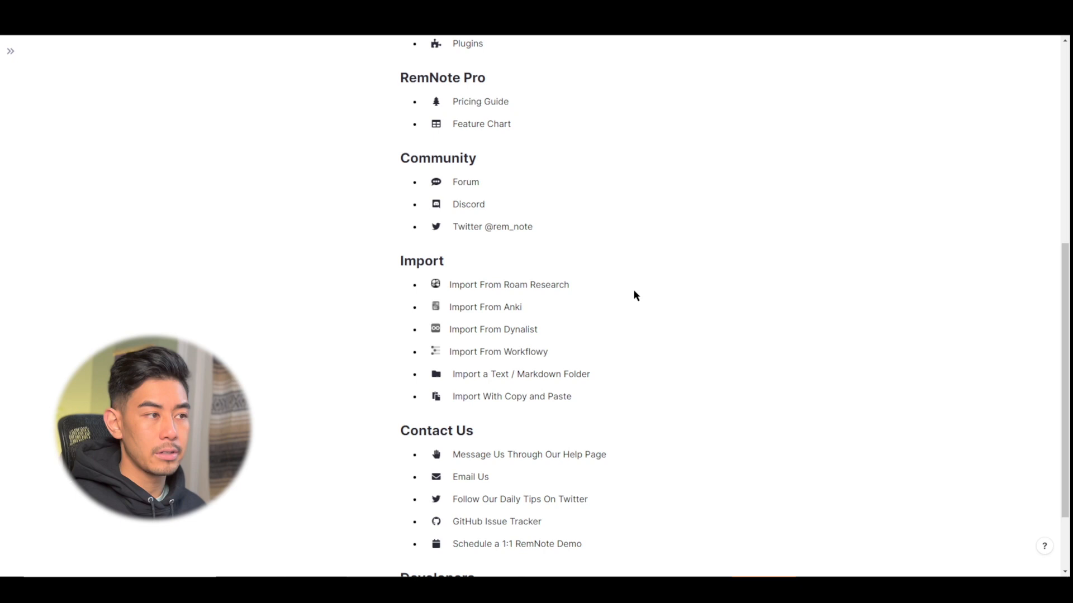
mouse_move(499, 294)
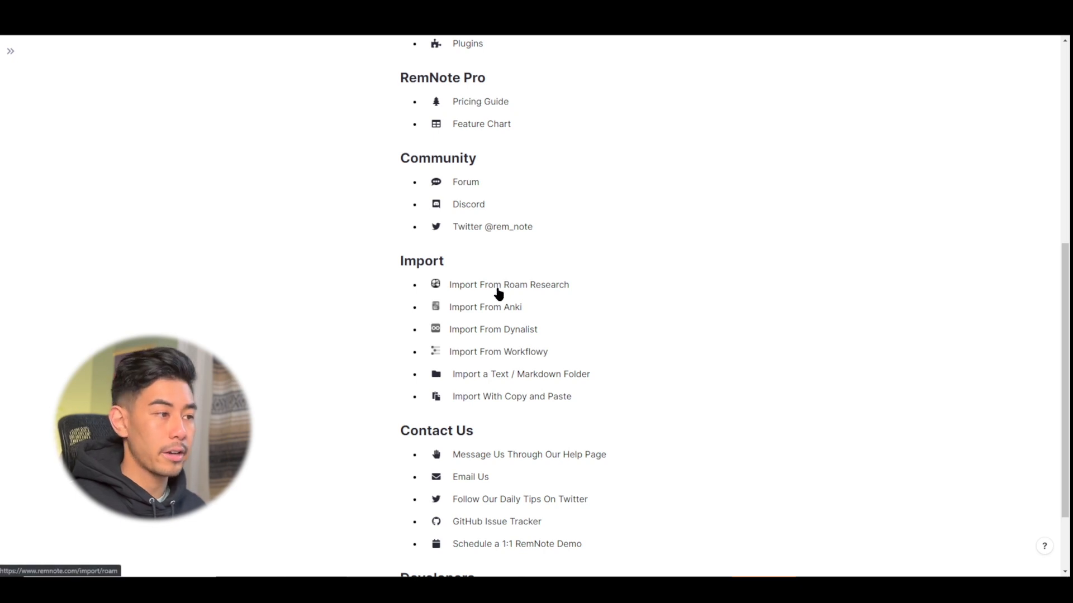
scroll(down, 3)
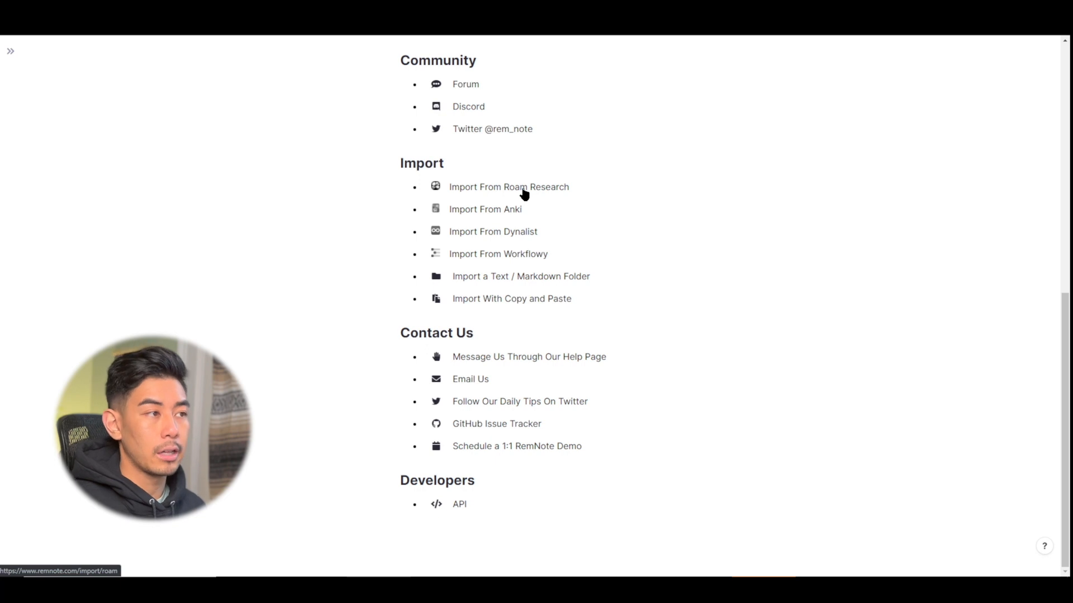
- Review the Import dialog's Roam Research instructions, then switch the source to Dynalist
click(508, 186)
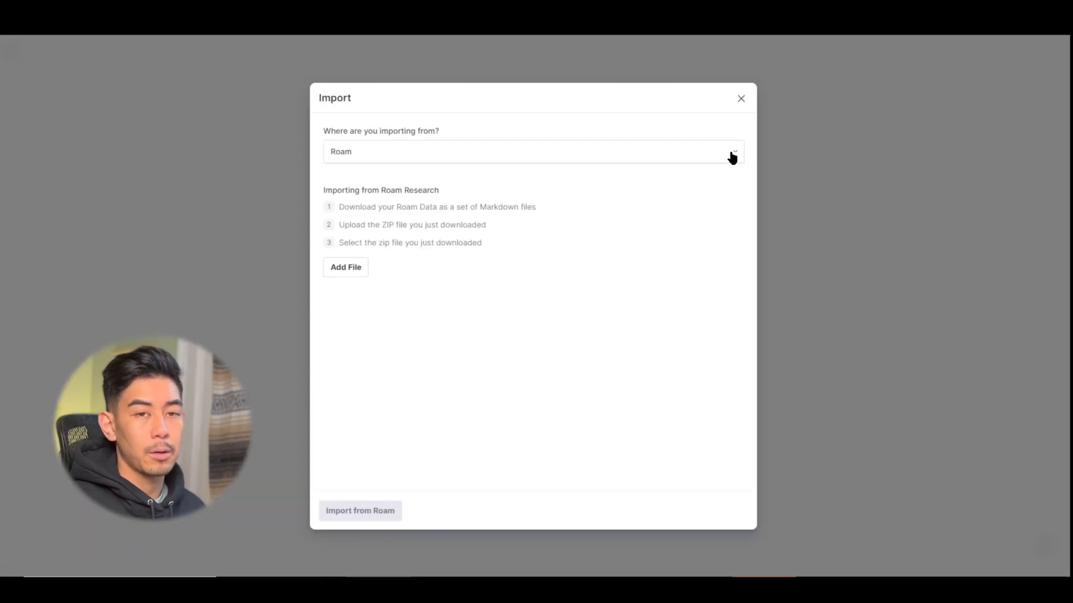
click(731, 151)
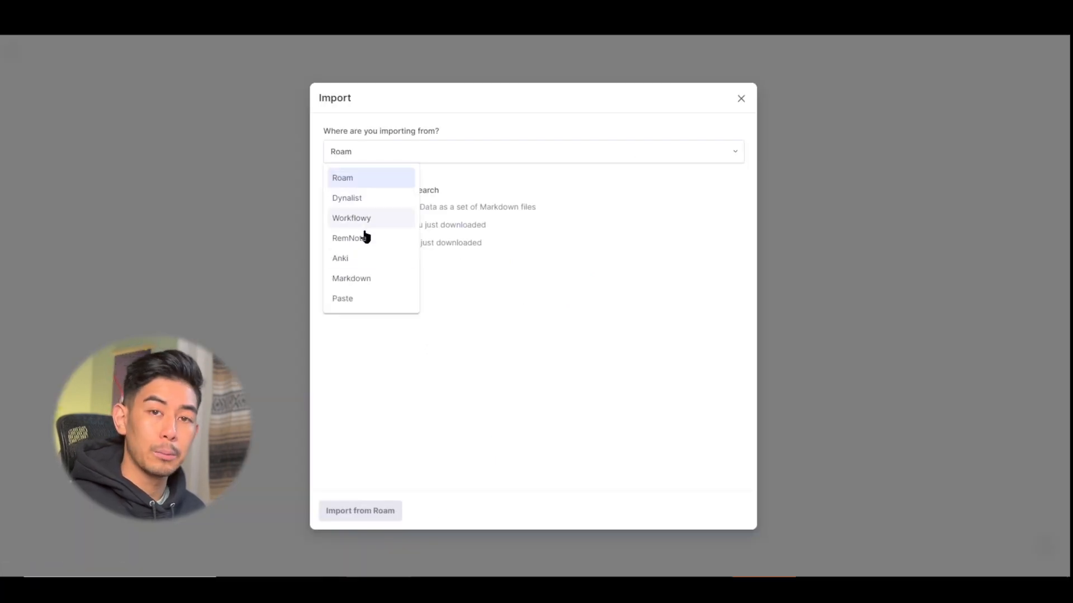
click(342, 178)
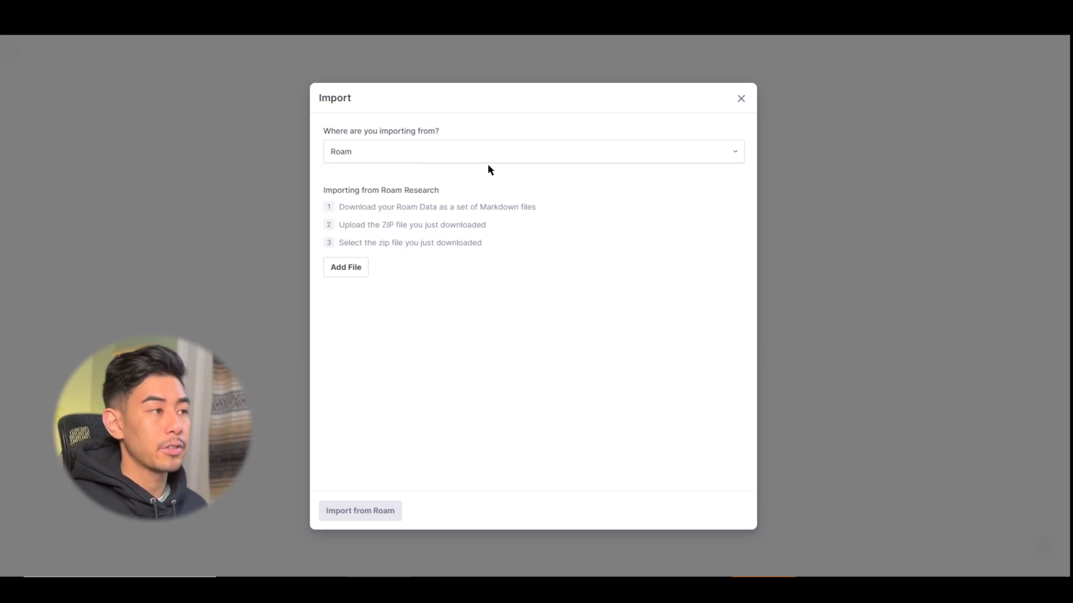
mouse_move(457, 220)
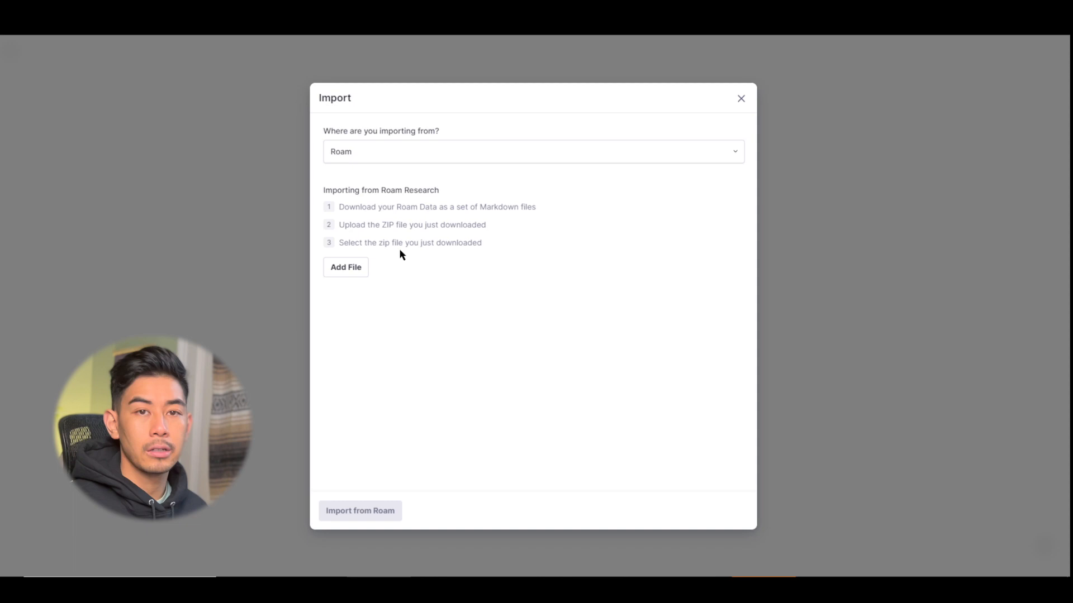
click(533, 151)
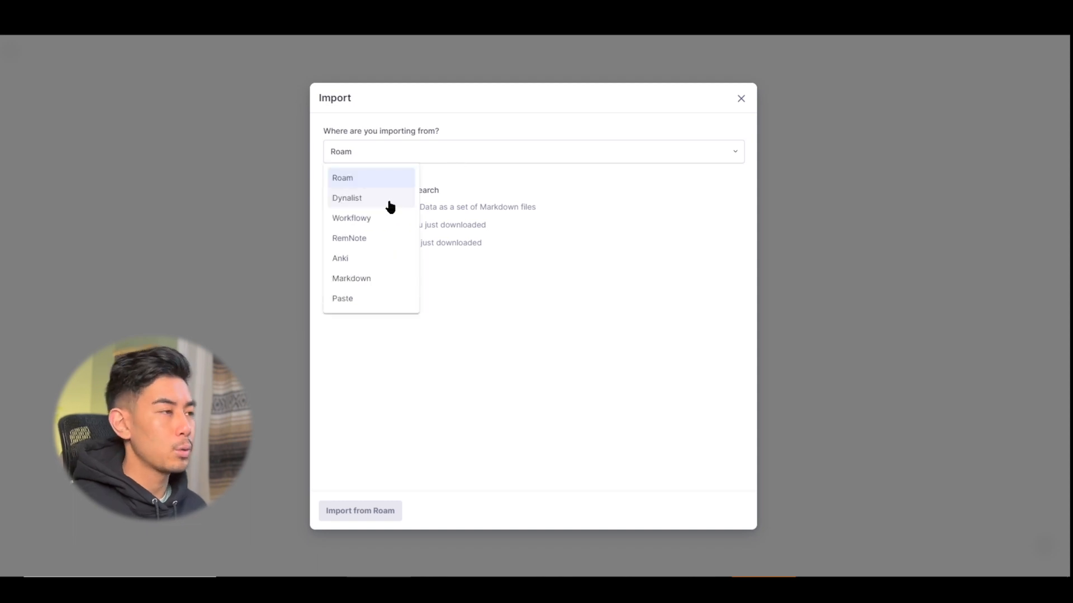
click(347, 197)
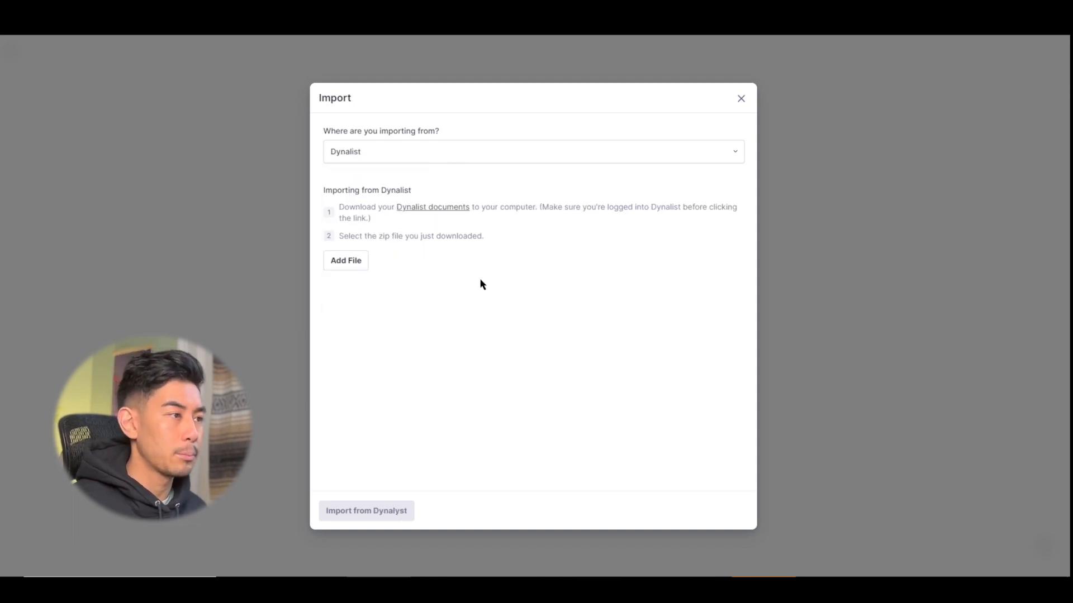
click(532, 151)
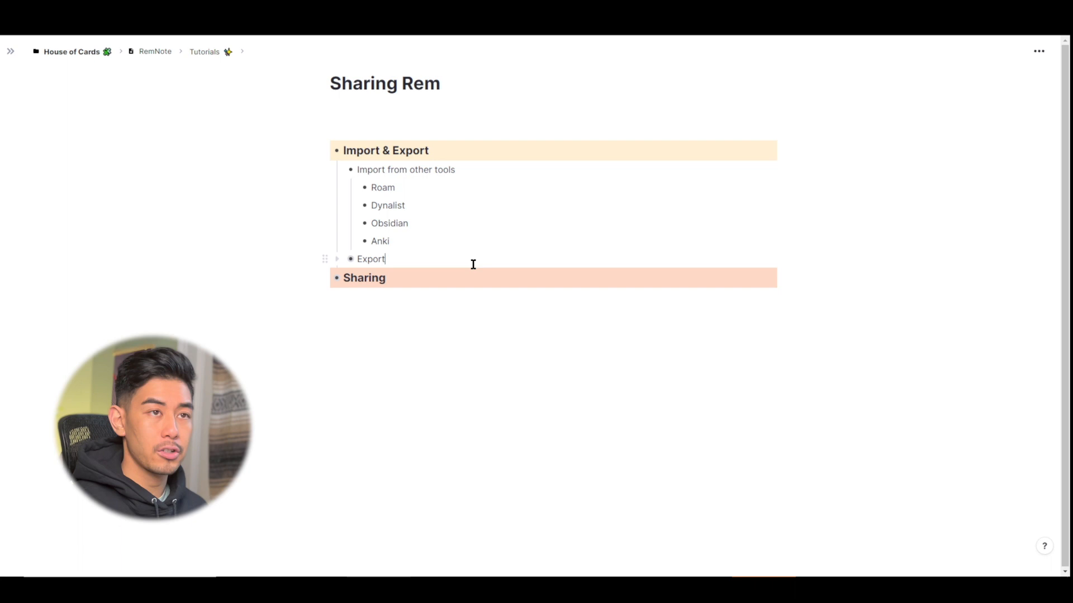
- Add the child rems text, markup, html, JSON and print under Export
text(impo)
text(JSON)
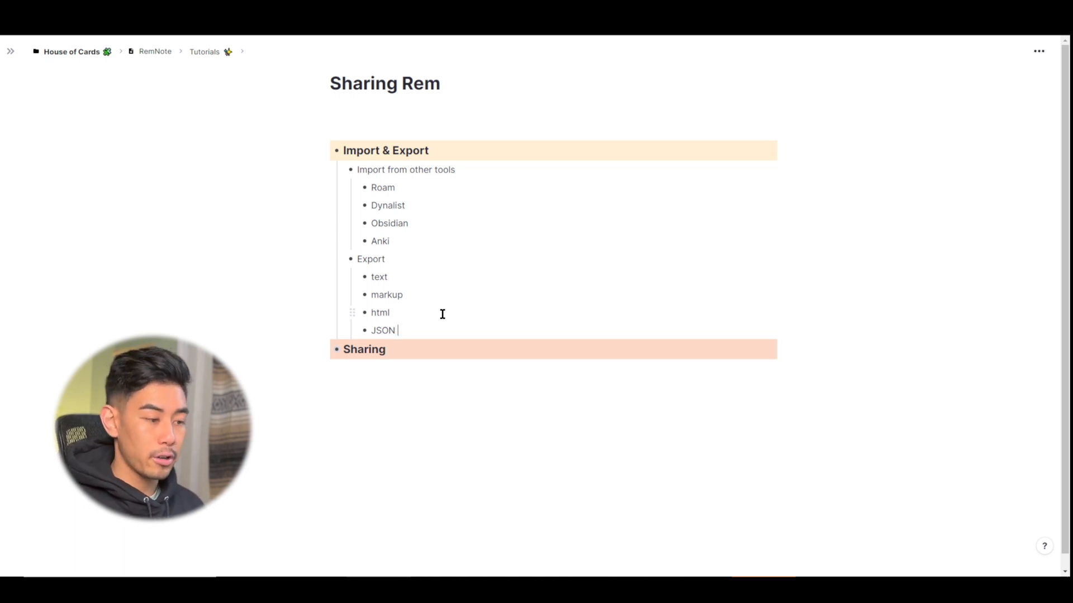
text(print)
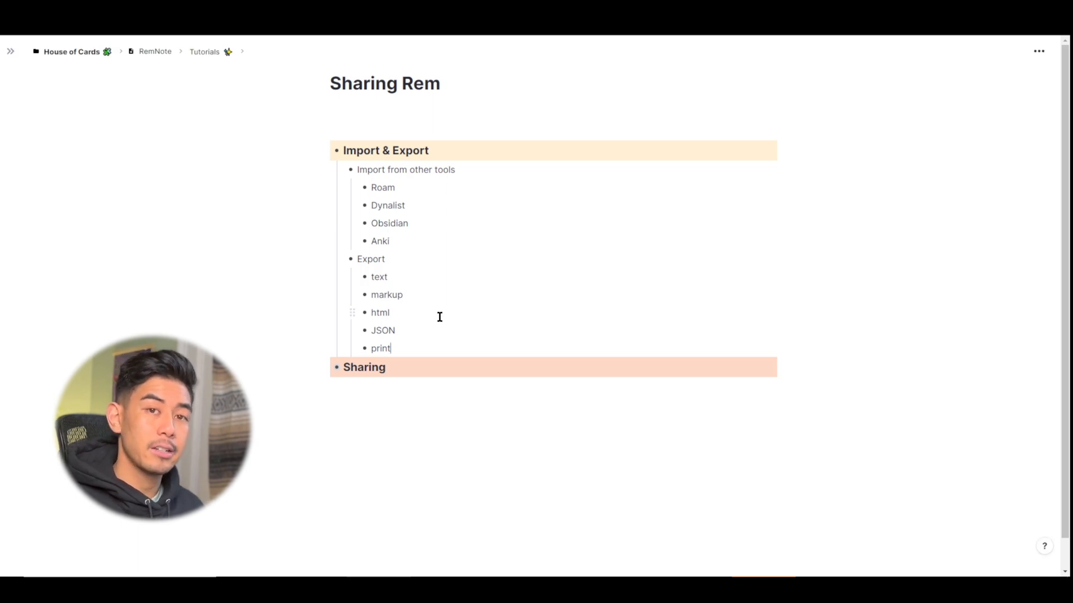
mouse_move(925, 194)
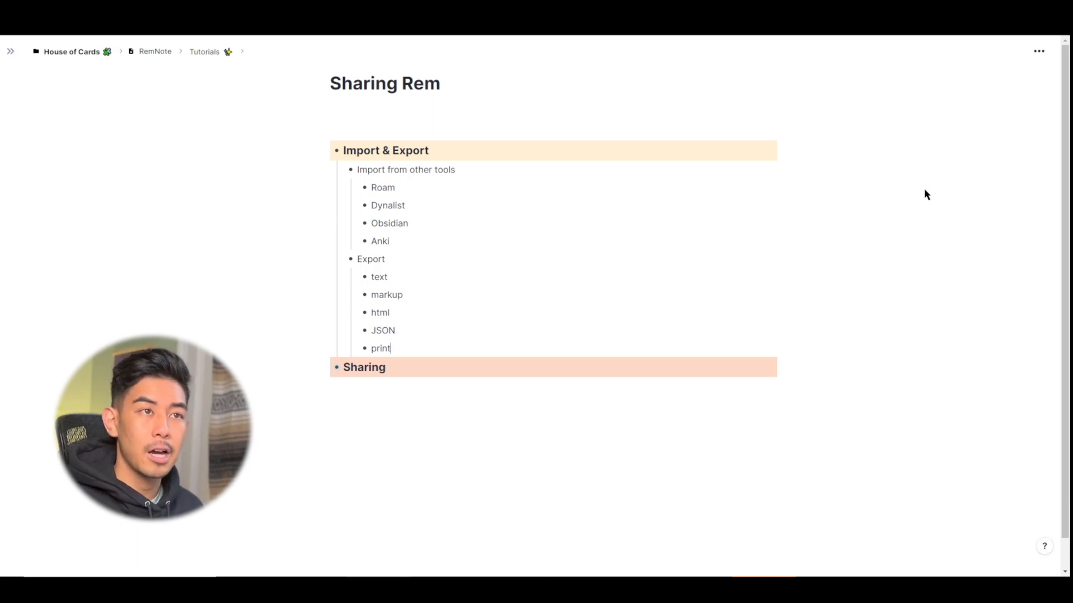
- Bring up the Sharing Rem document's options with Print, Export and Share
click(1038, 51)
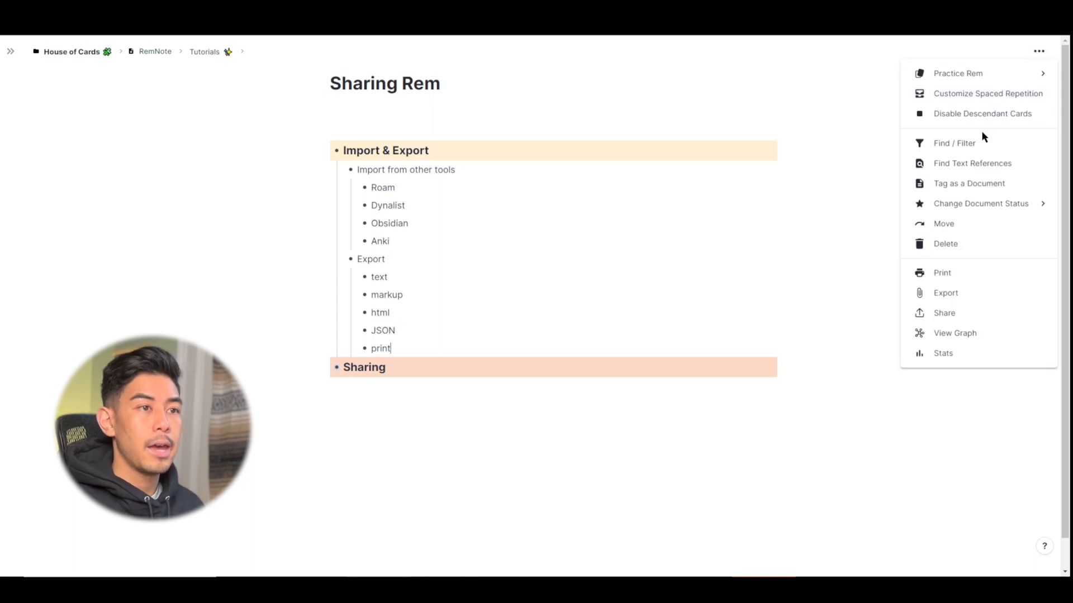
mouse_move(971, 313)
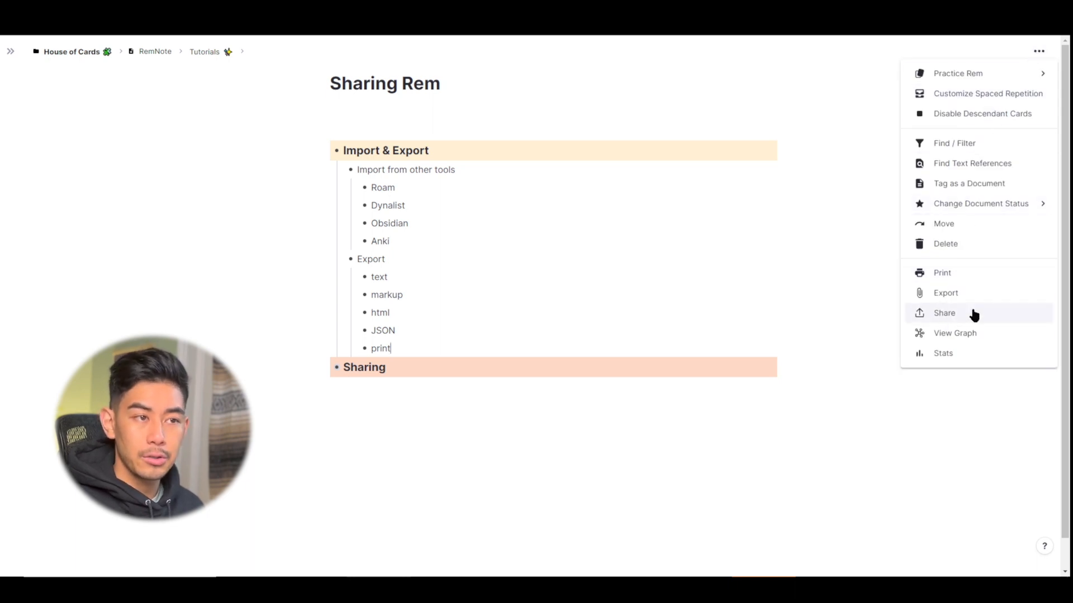
mouse_move(946, 293)
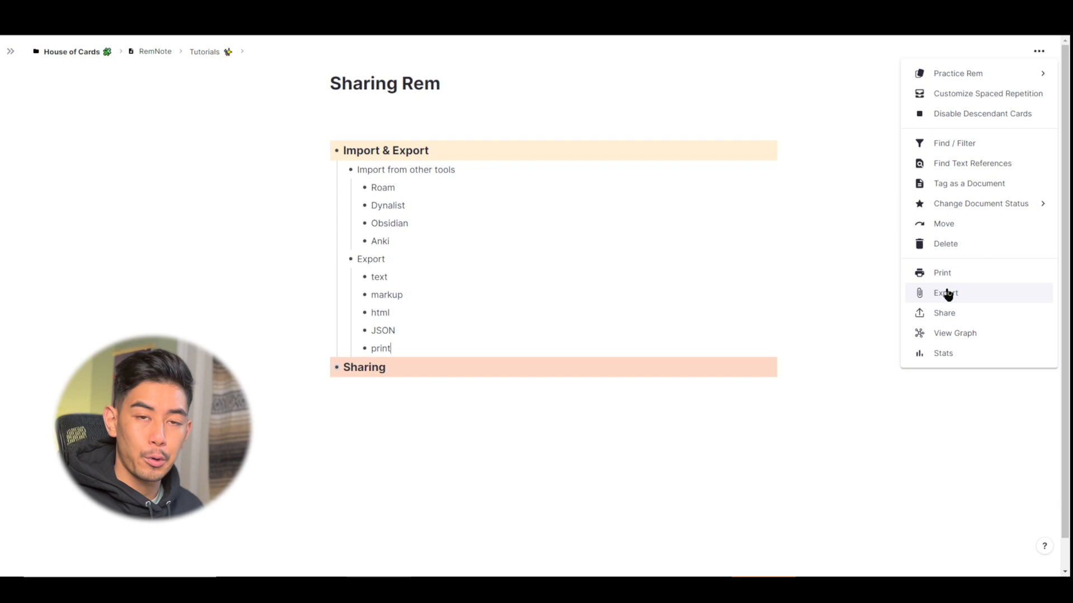
mouse_move(942, 273)
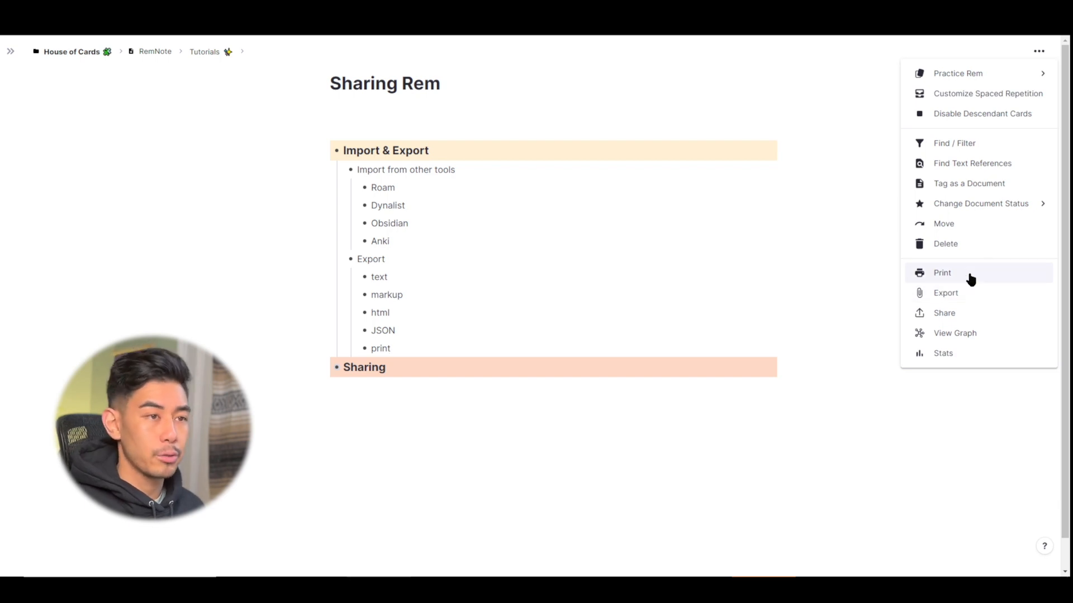
- Show the print preview of Sharing Rem, dismiss it and return to the document options
click(942, 273)
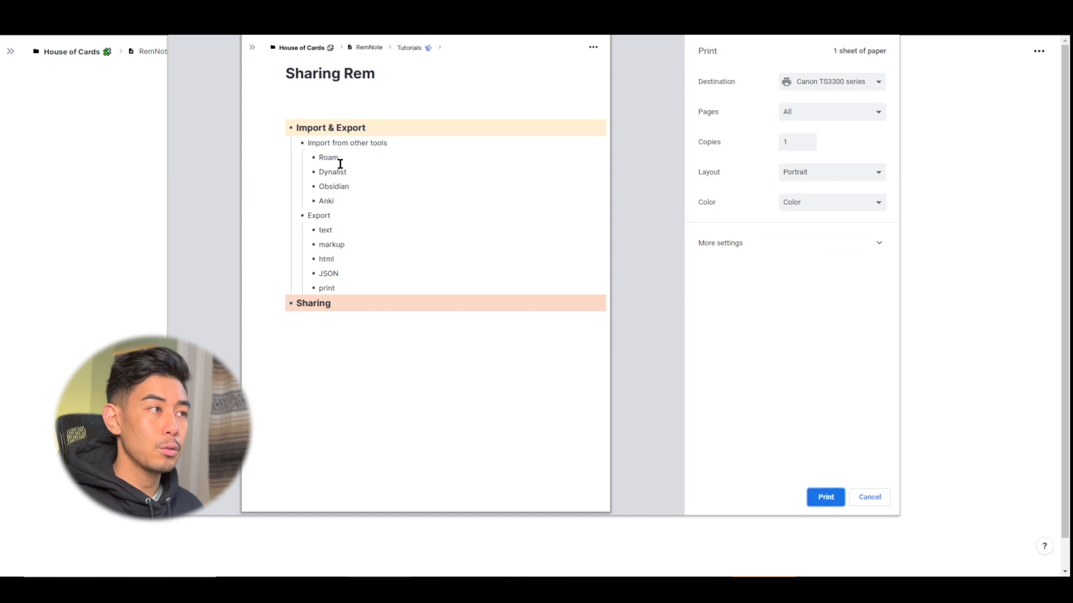
mouse_move(362, 170)
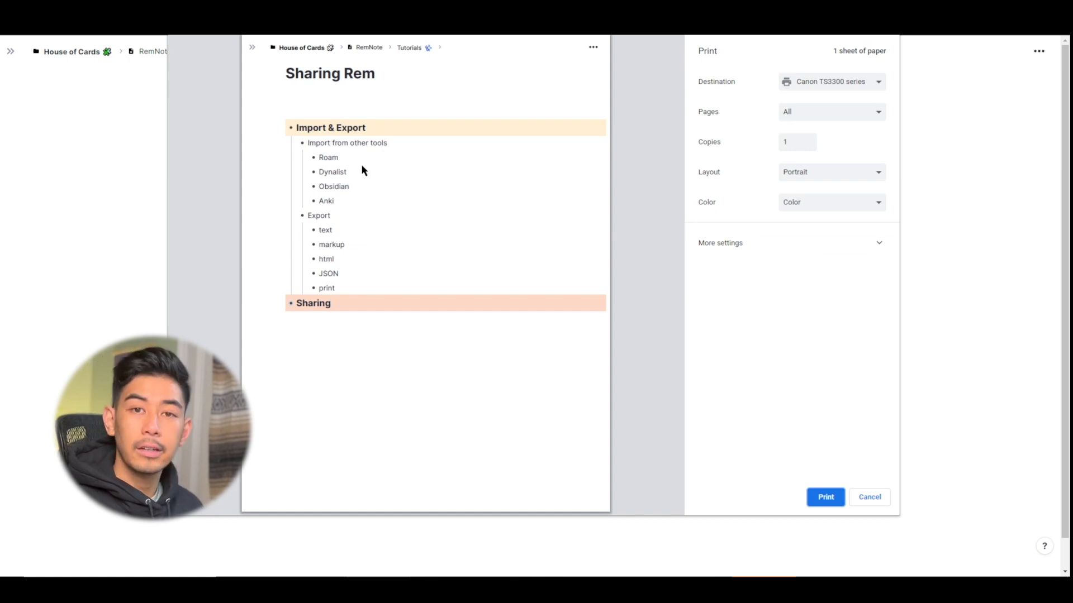
mouse_move(847, 527)
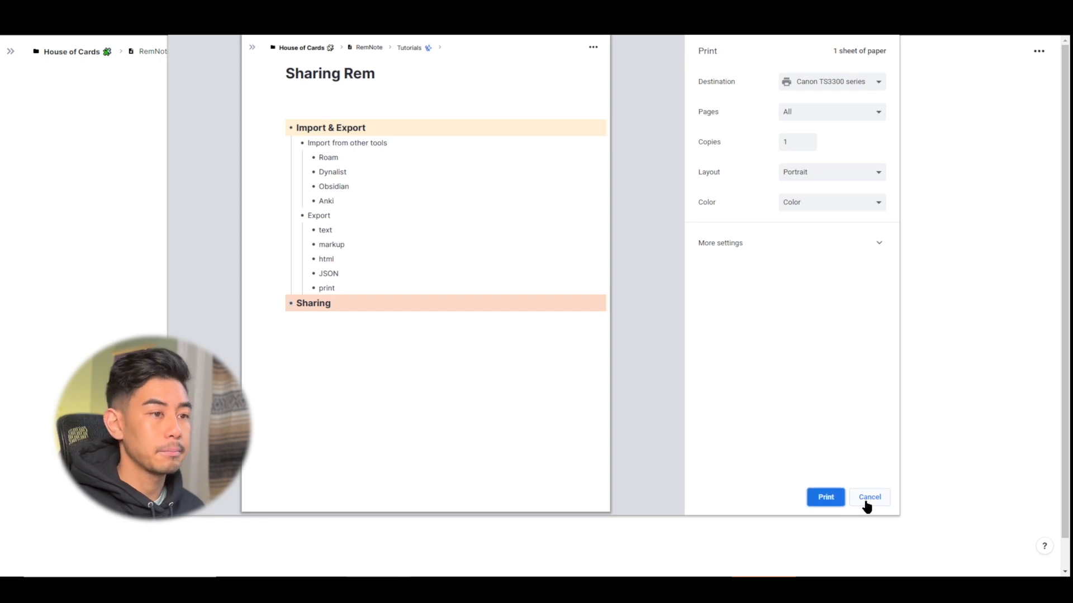
click(870, 497)
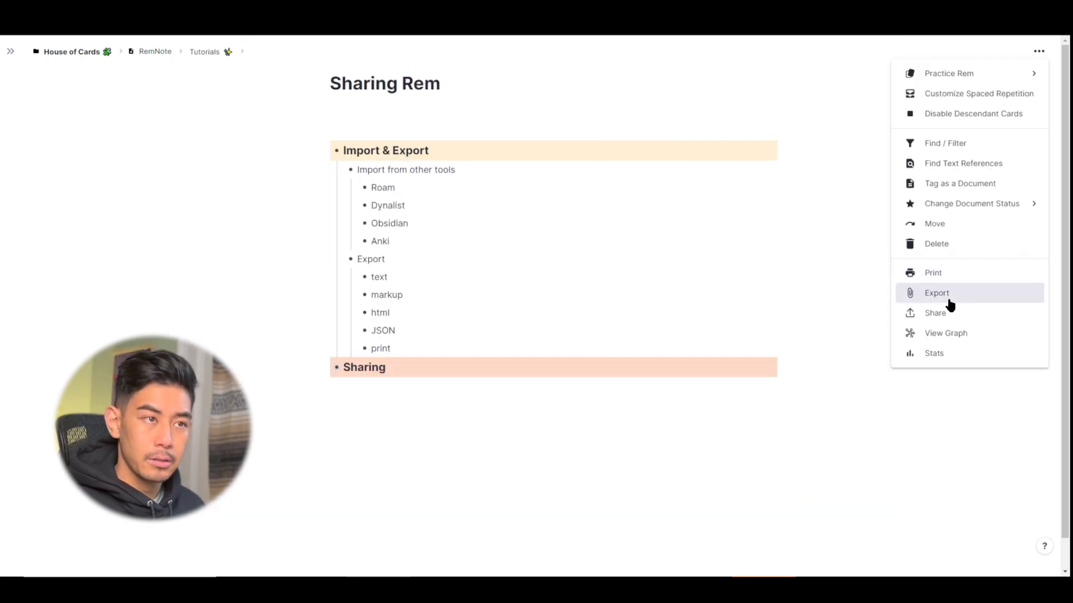
- Preview the Sharing Rem export as Markdown and then HTML
click(937, 292)
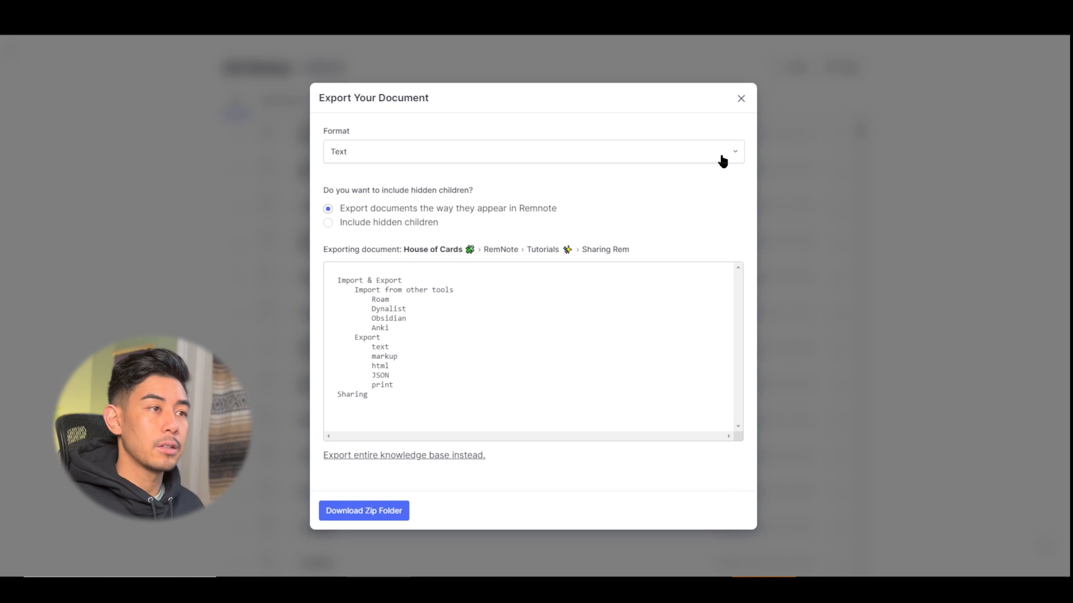
click(532, 151)
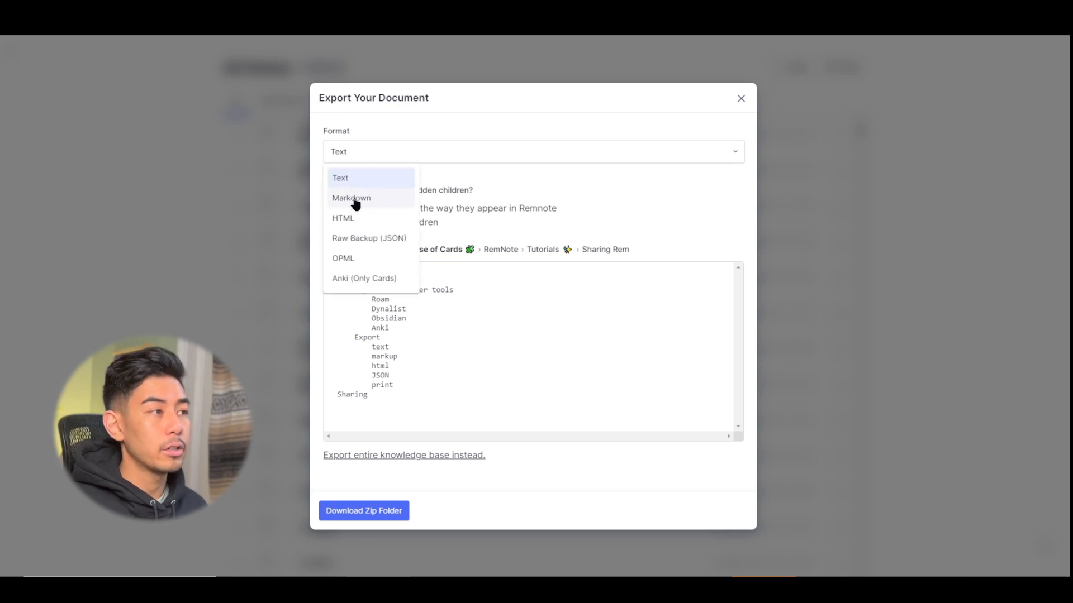
mouse_move(373, 200)
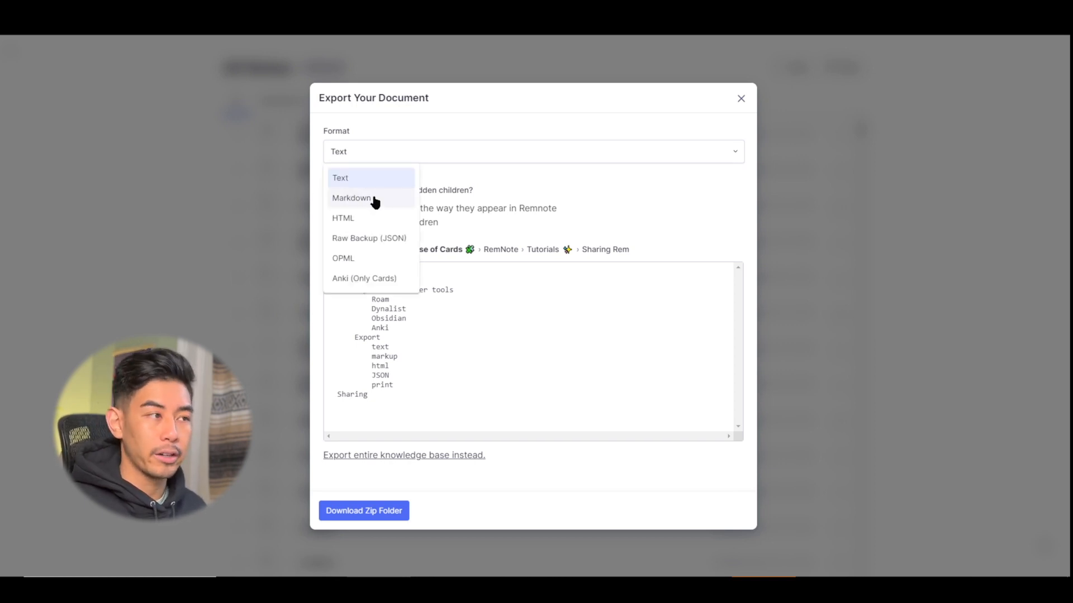
mouse_move(362, 220)
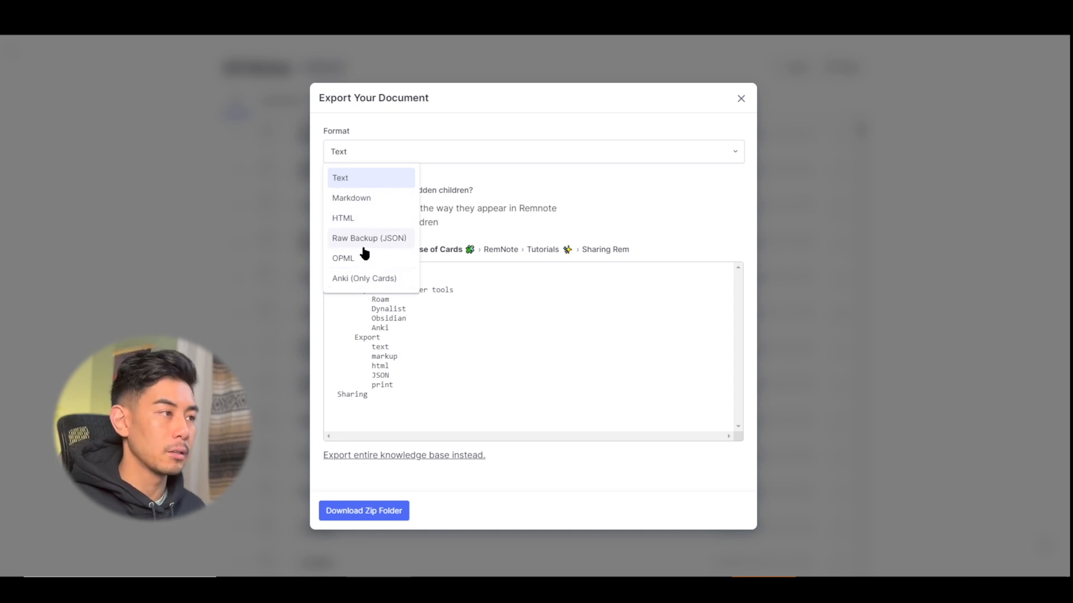
mouse_move(371, 272)
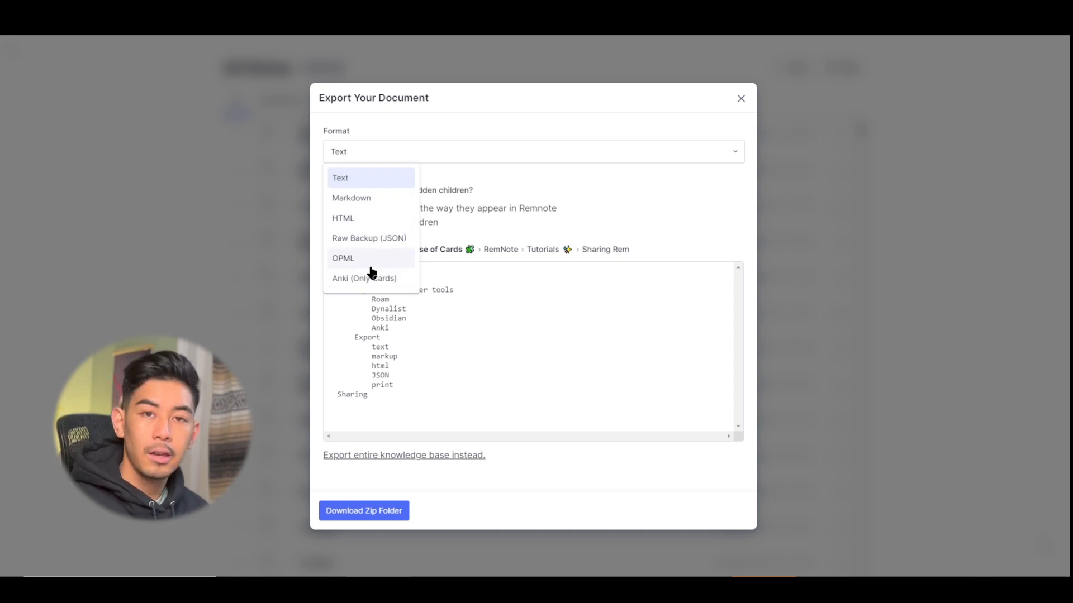
mouse_move(406, 199)
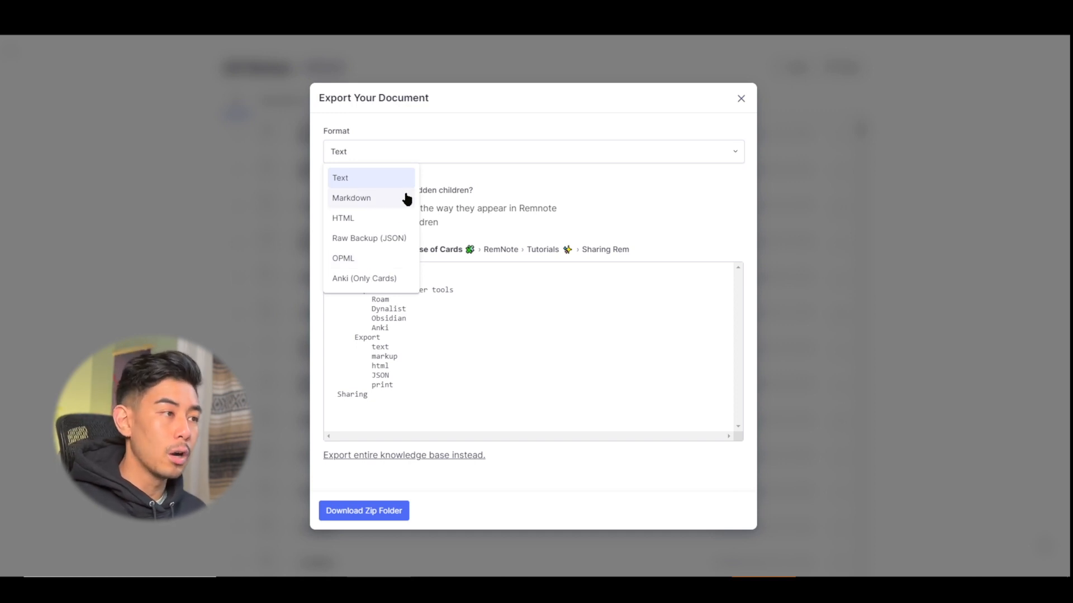
mouse_move(399, 198)
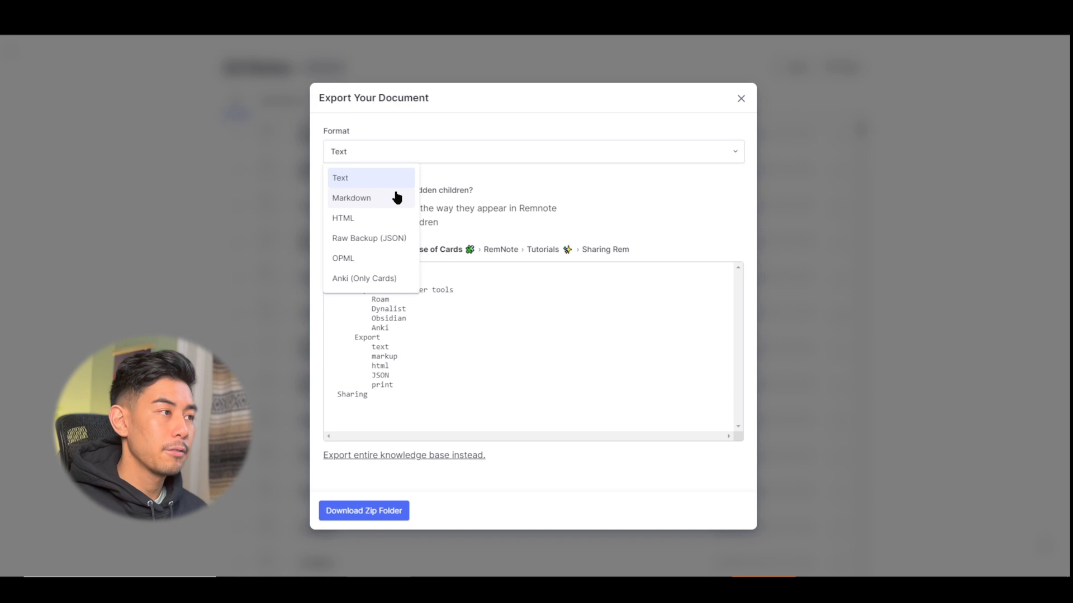
click(351, 198)
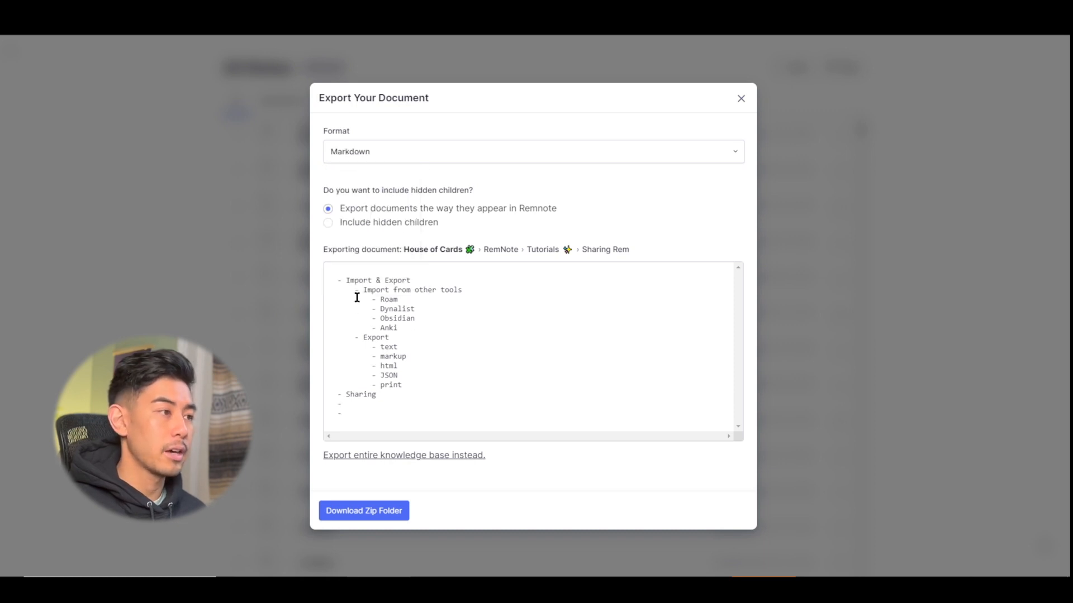
mouse_move(569, 169)
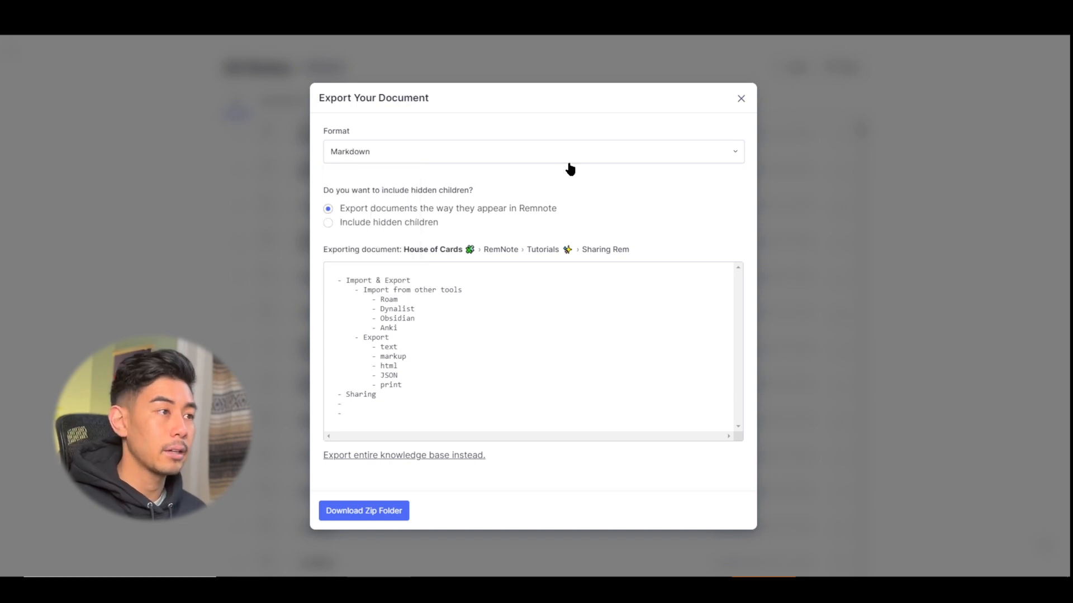
click(532, 150)
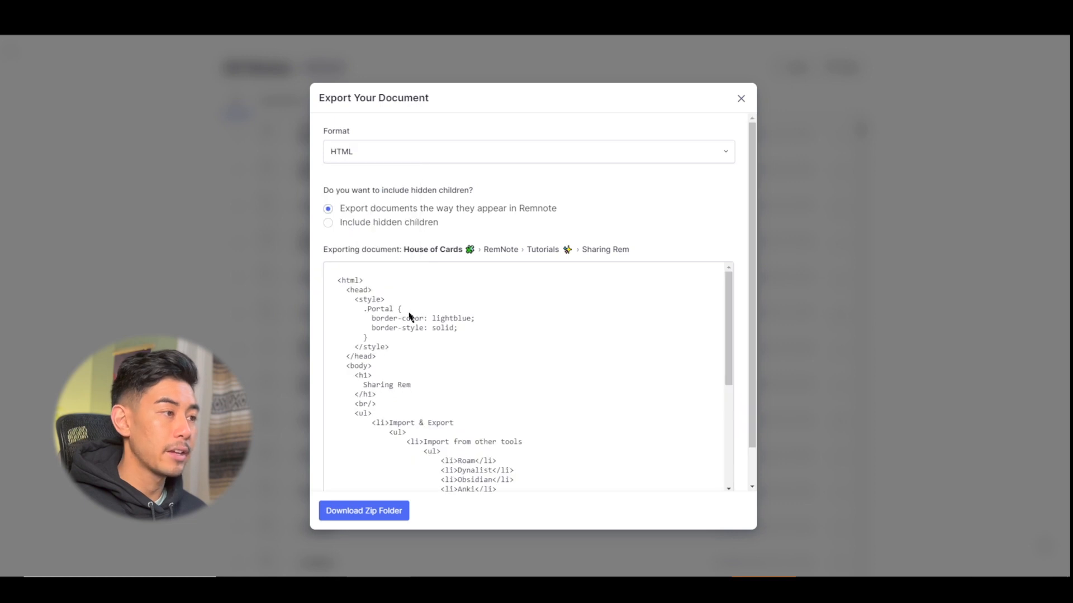
- Preview the export as OPML, switch back to plain Text and close the export window
click(529, 151)
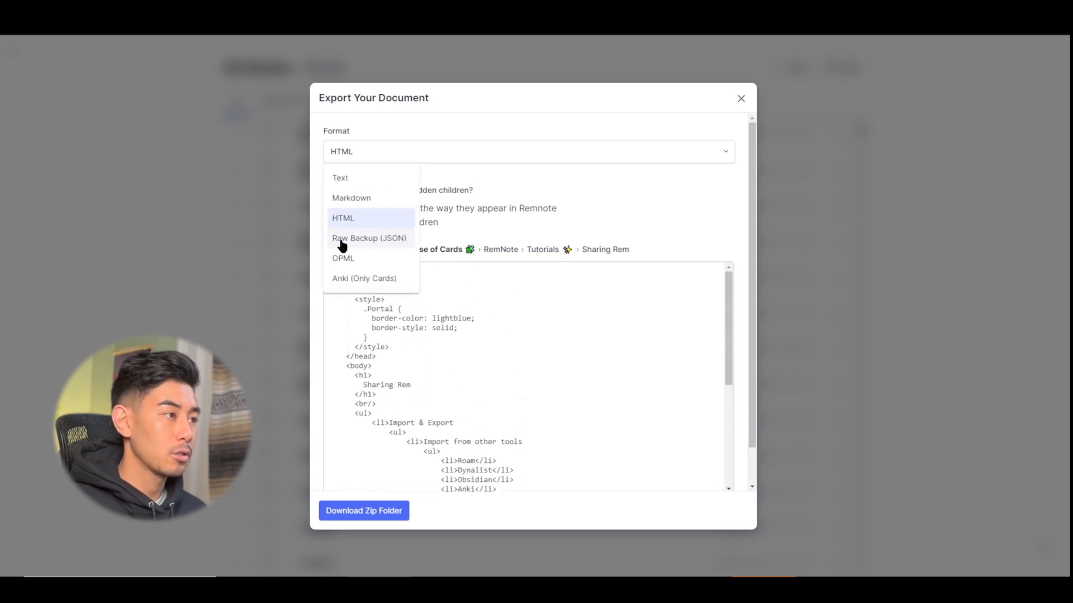
click(343, 258)
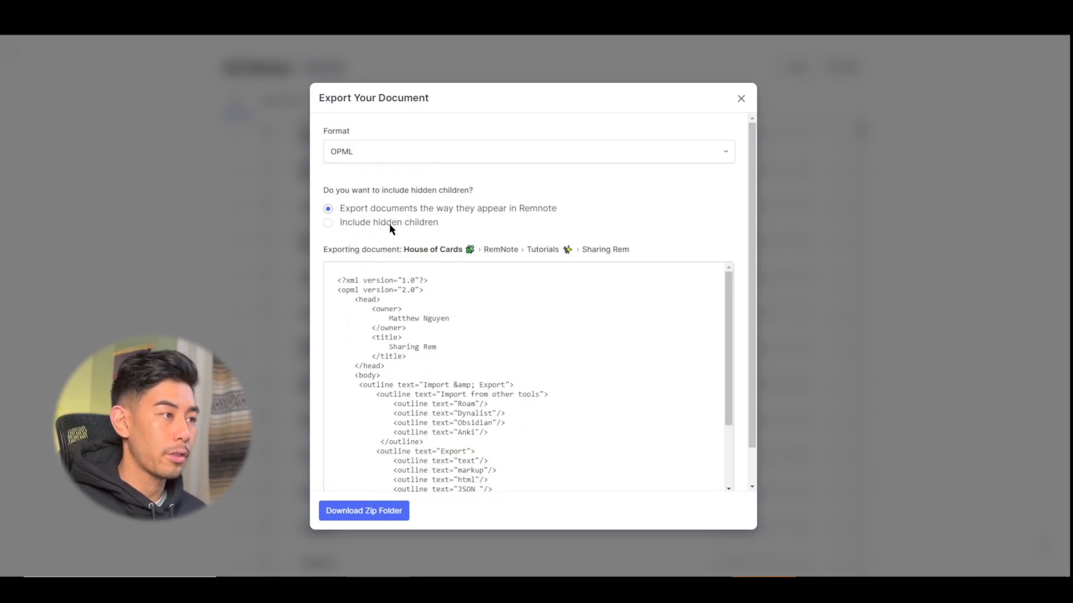
click(528, 151)
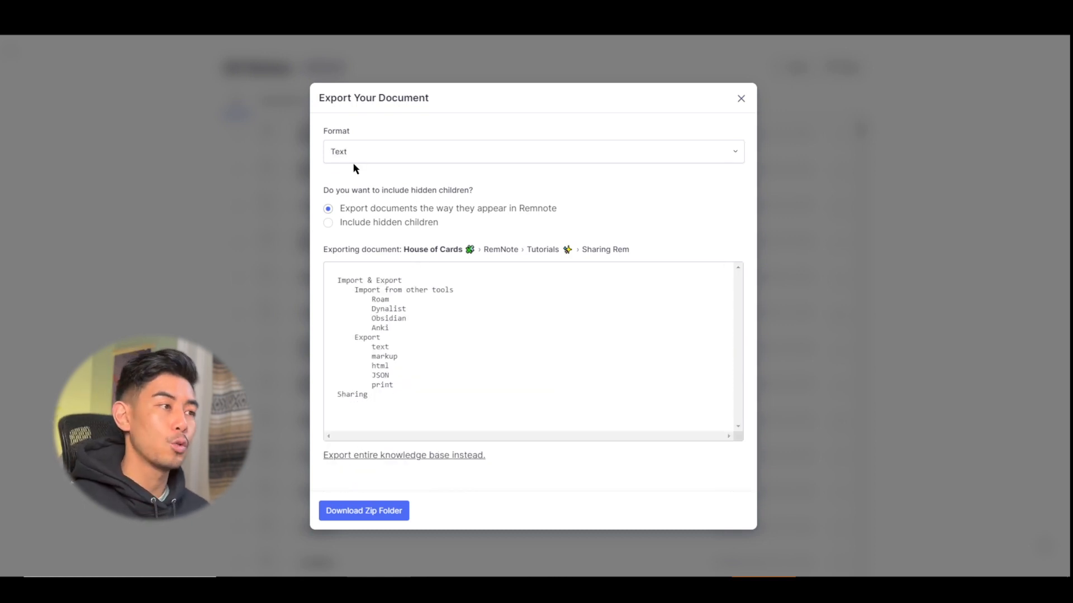
mouse_move(606, 331)
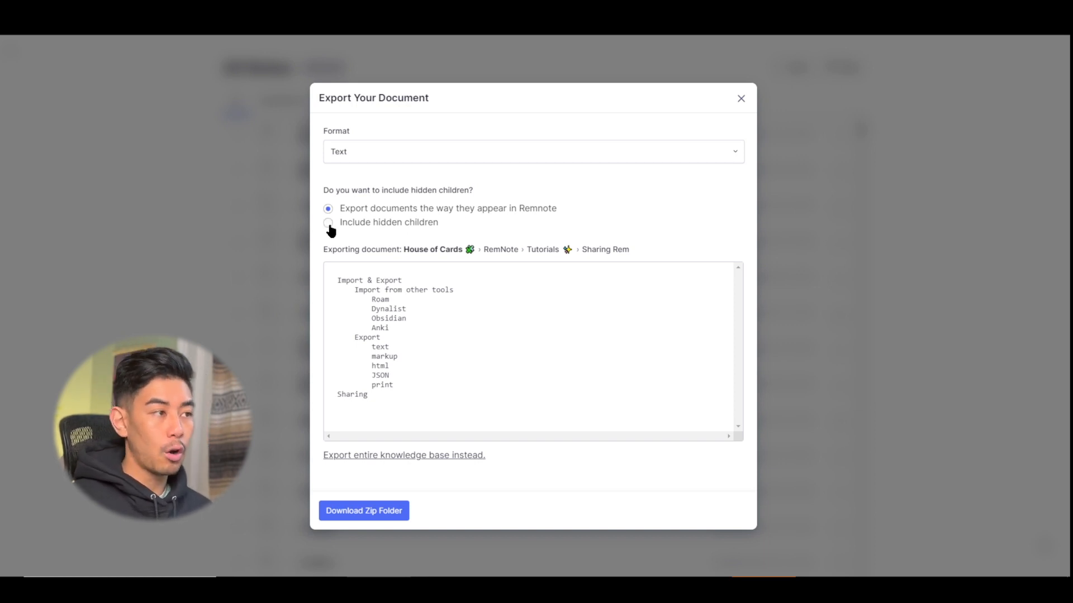
mouse_move(416, 301)
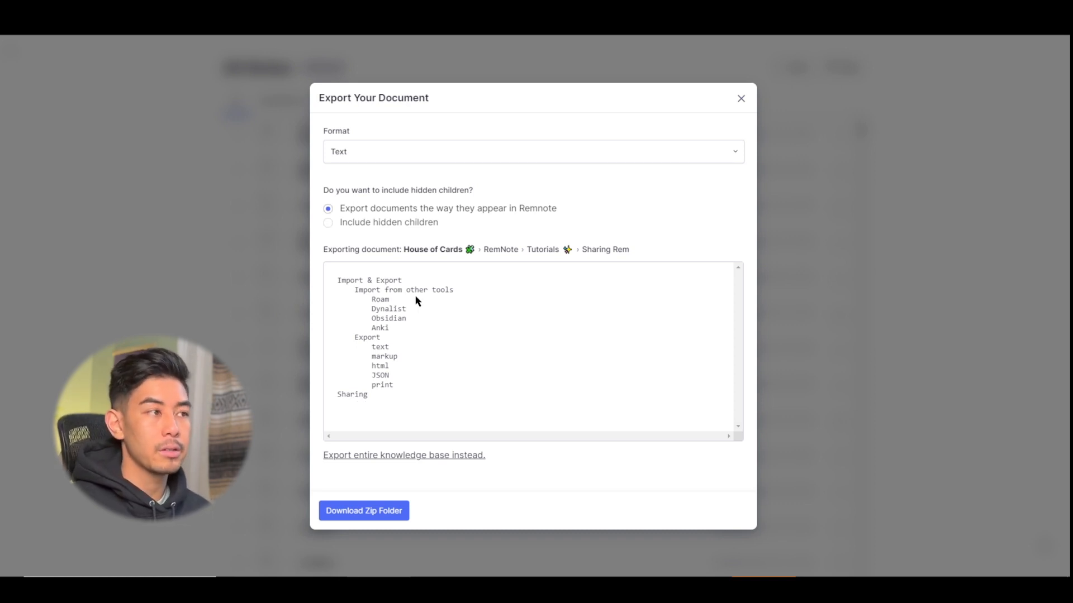
mouse_move(417, 292)
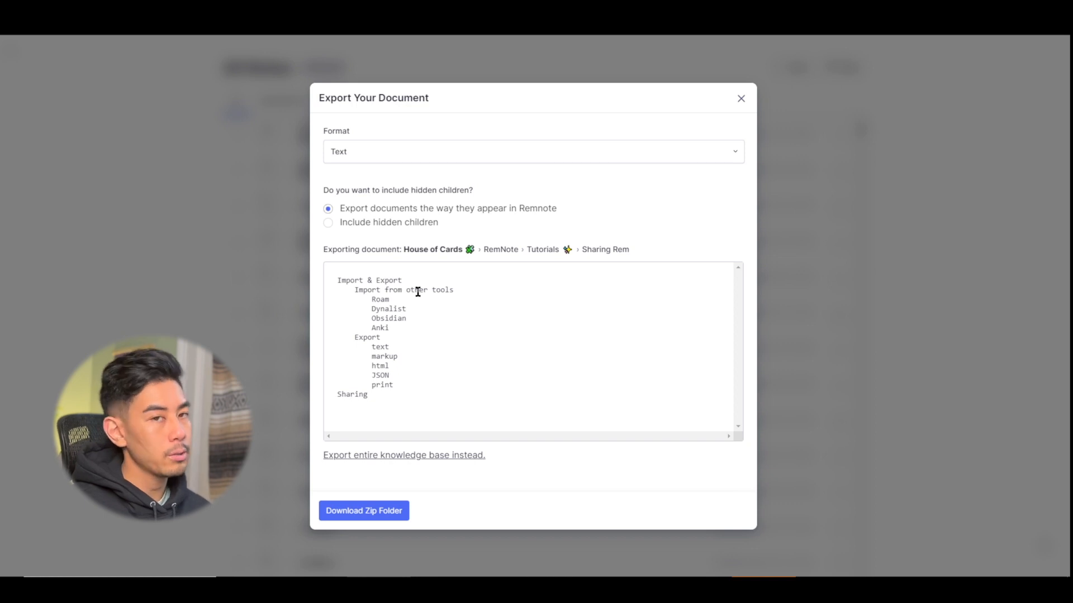
mouse_move(424, 466)
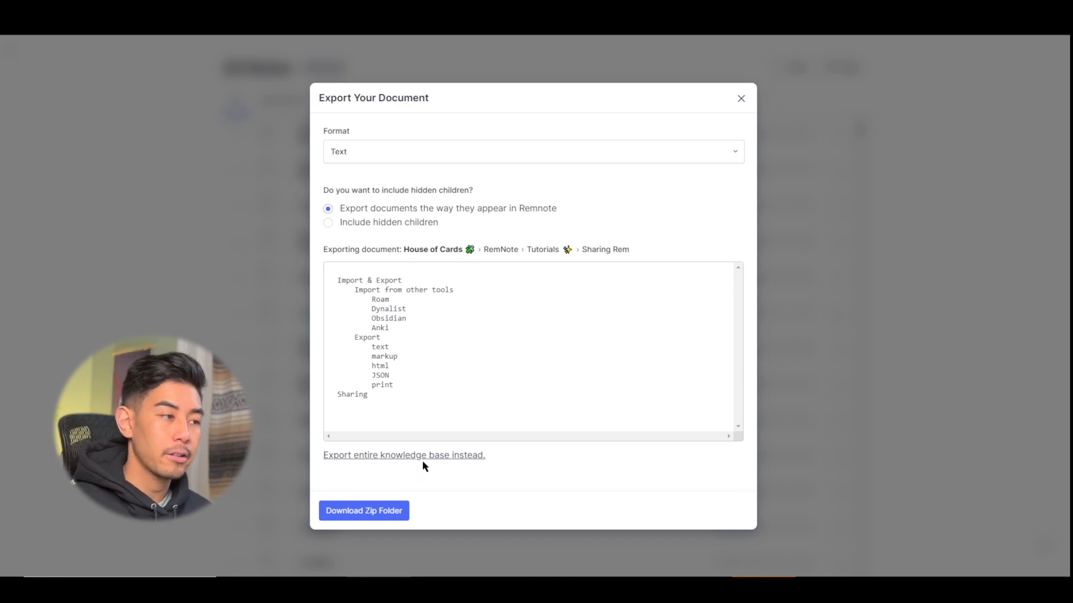
mouse_move(448, 464)
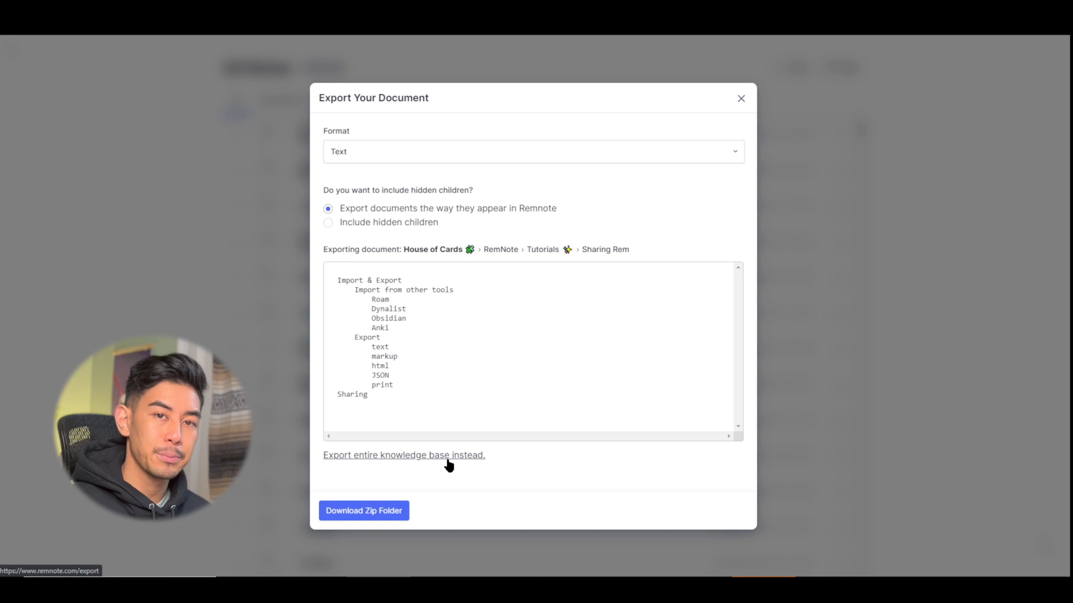
click(740, 98)
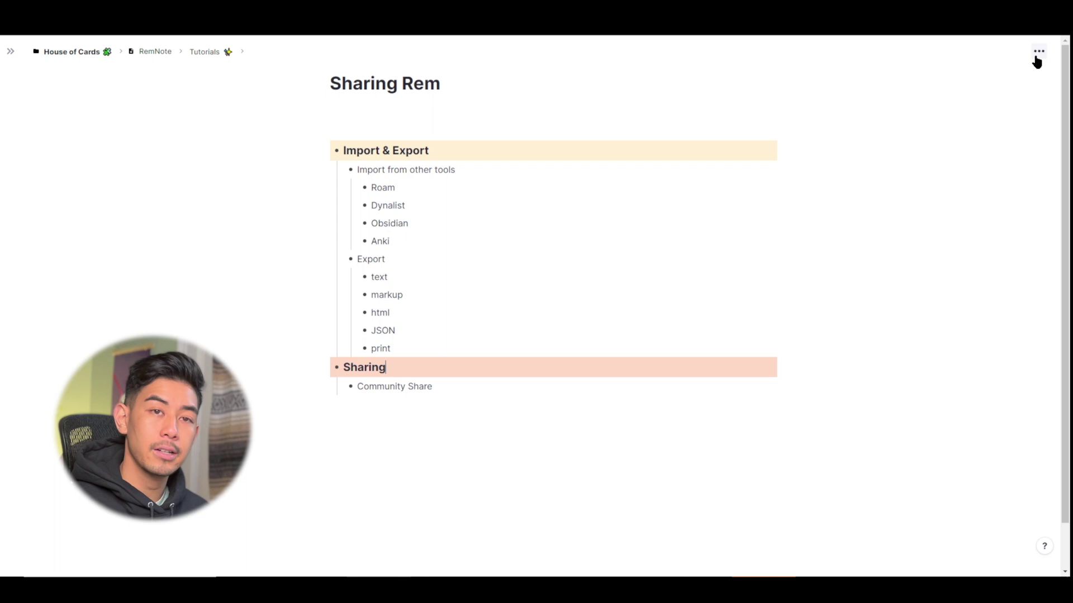
- Bring up the Share Document window for Sharing Rem from the document options
click(1037, 52)
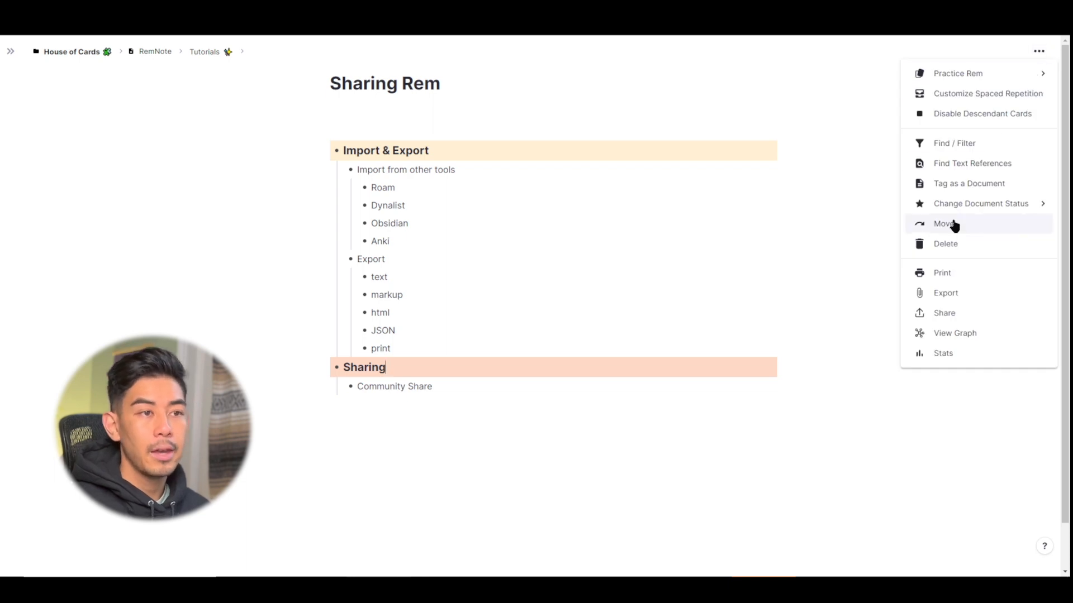
mouse_move(944, 313)
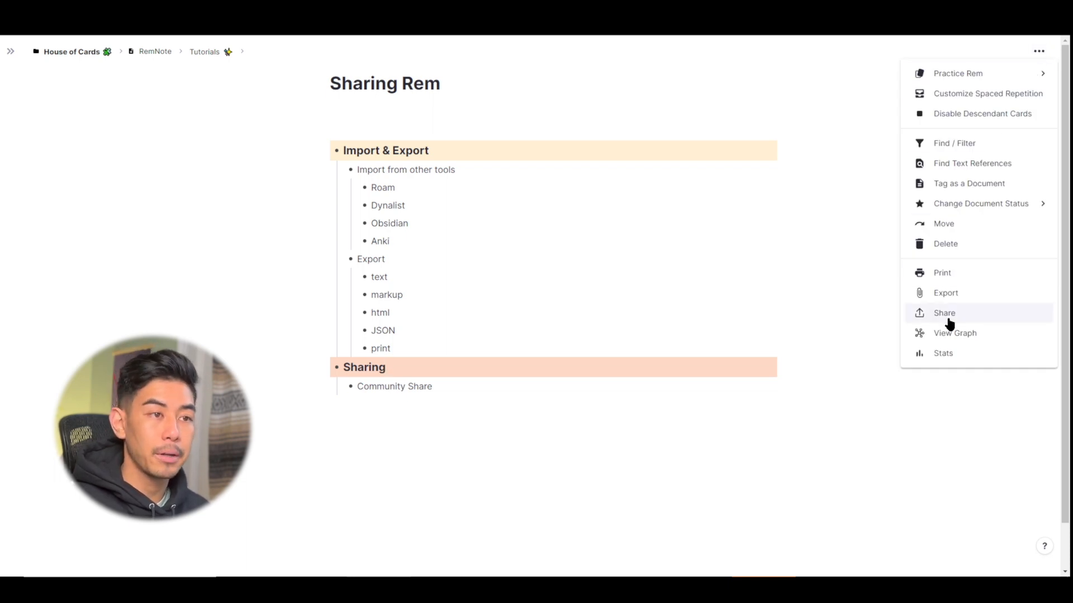
click(944, 313)
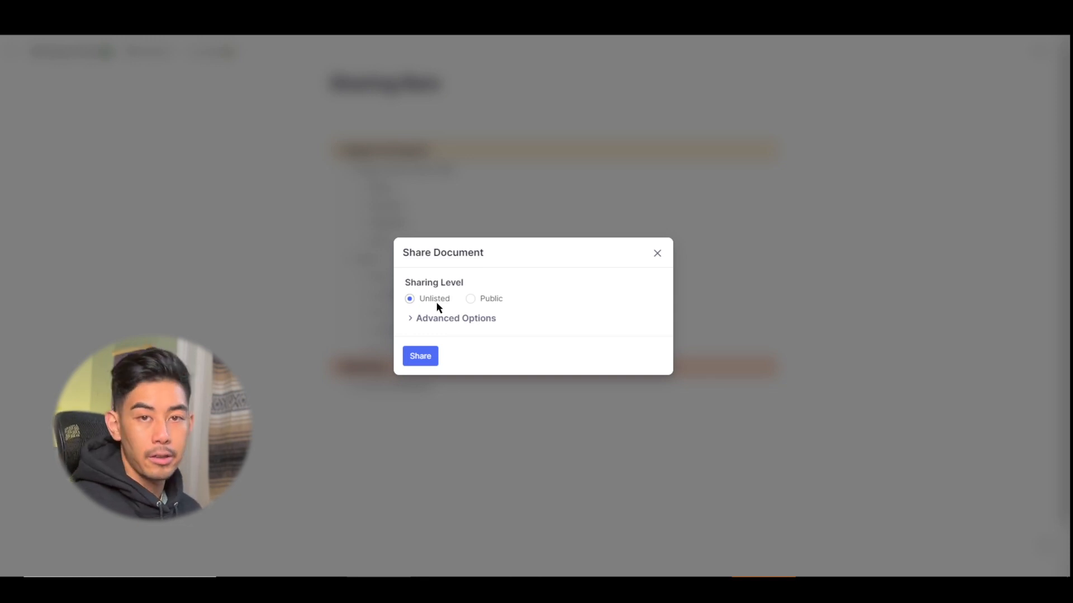
mouse_move(575, 332)
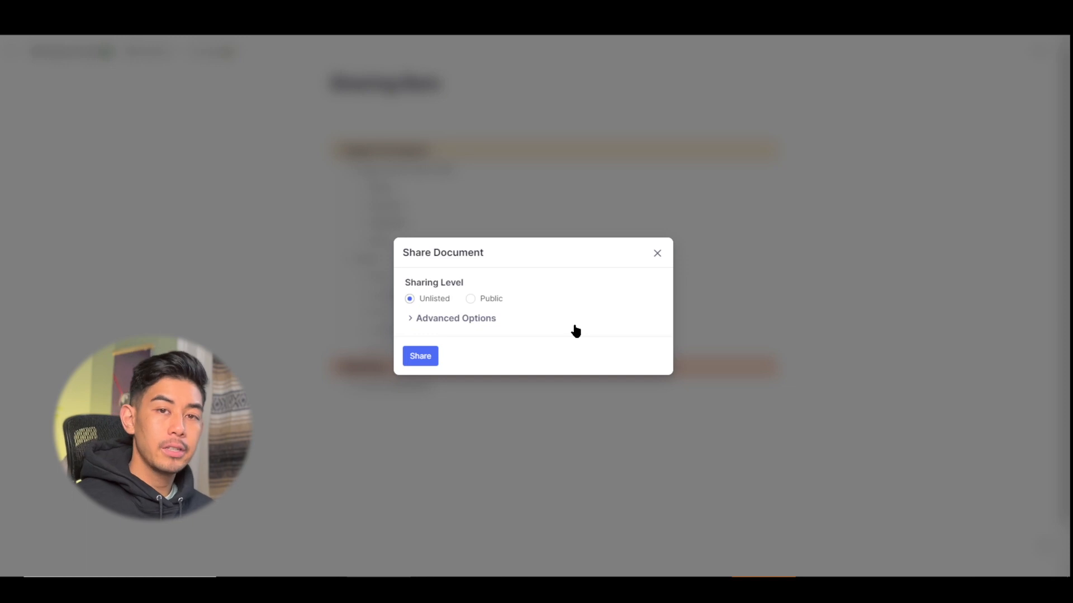
mouse_move(412, 326)
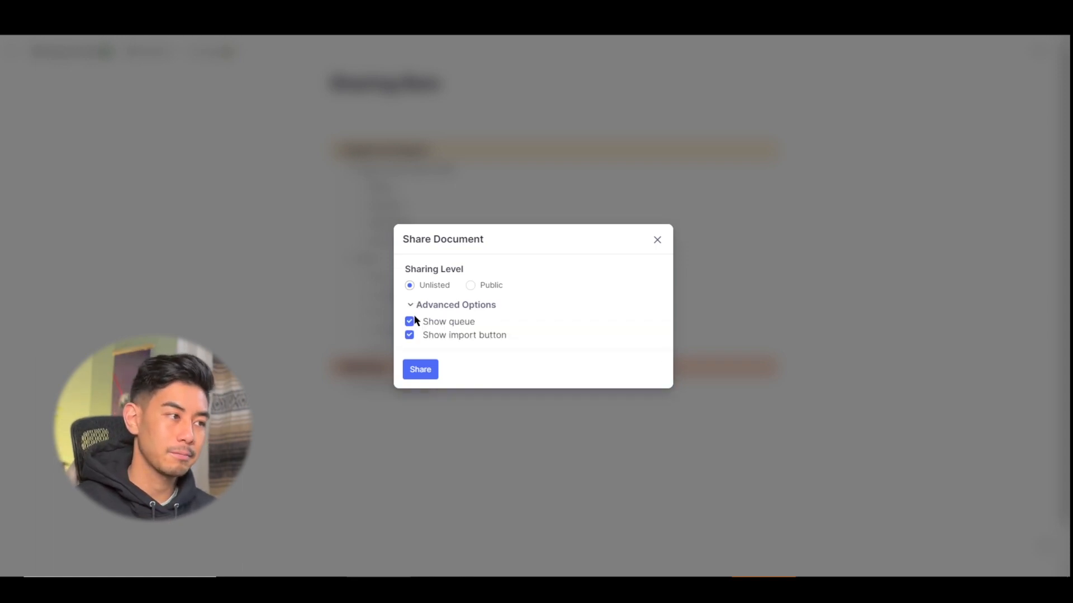
- Reveal the advanced sharing options and enable Show queue and Show import button
click(409, 322)
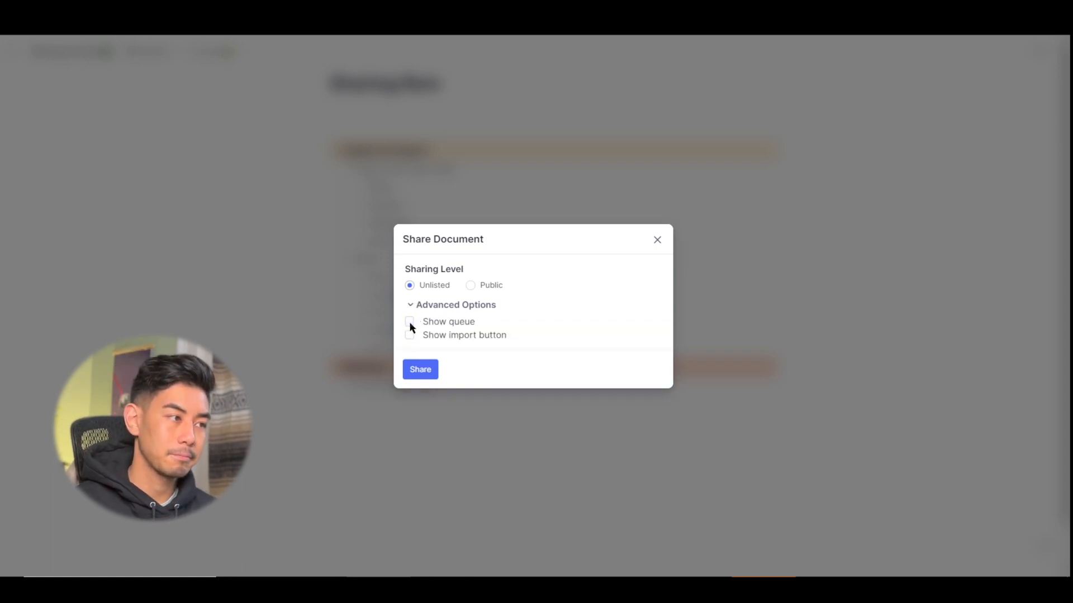
click(409, 322)
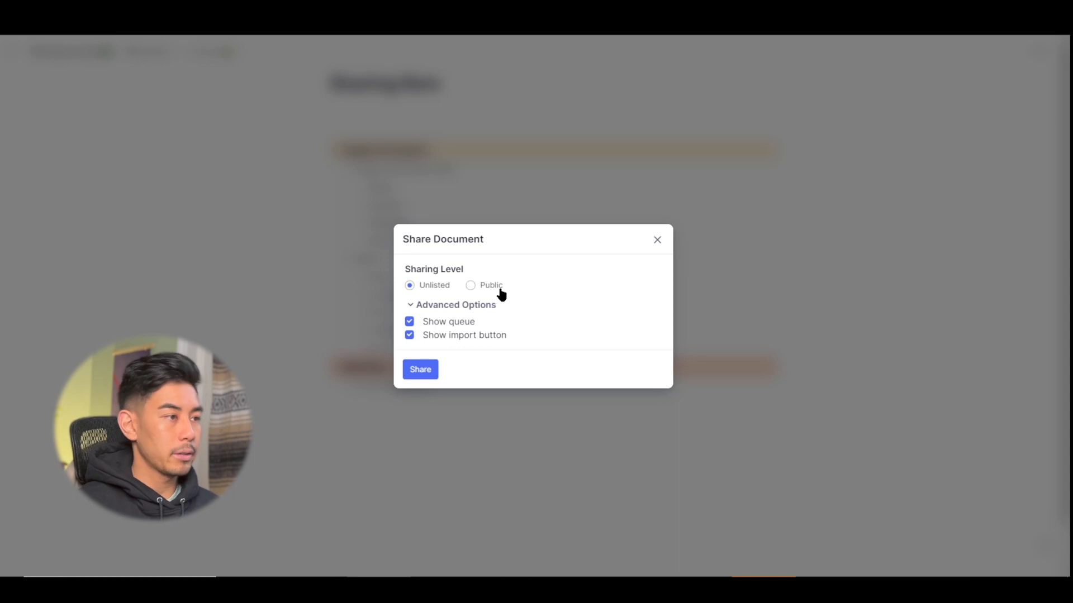
- Make the document Public with the description 'This is an example of sharing a public document'
click(470, 285)
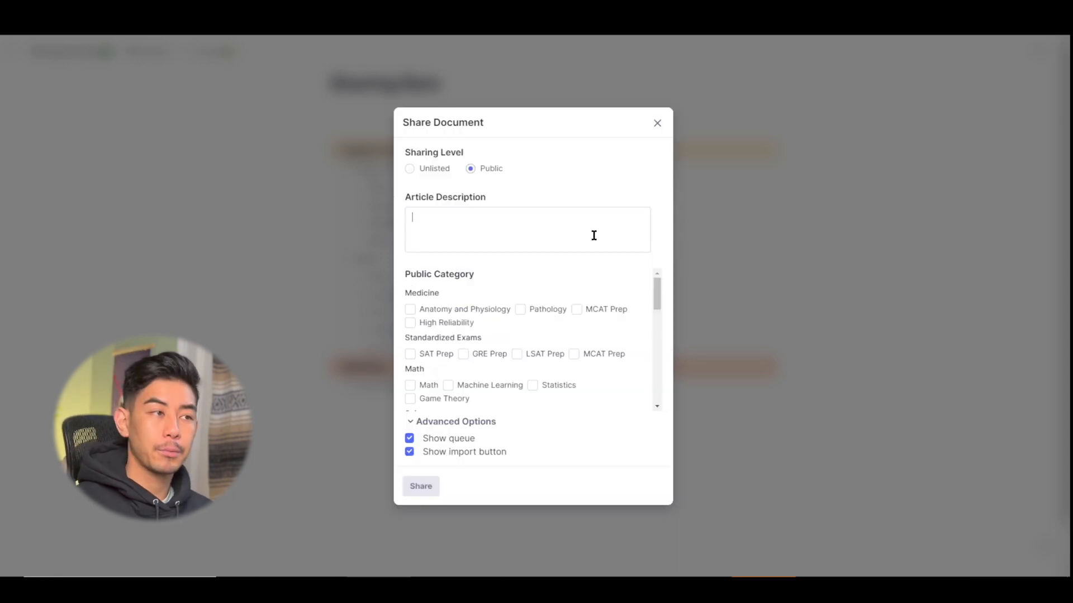
text(T)
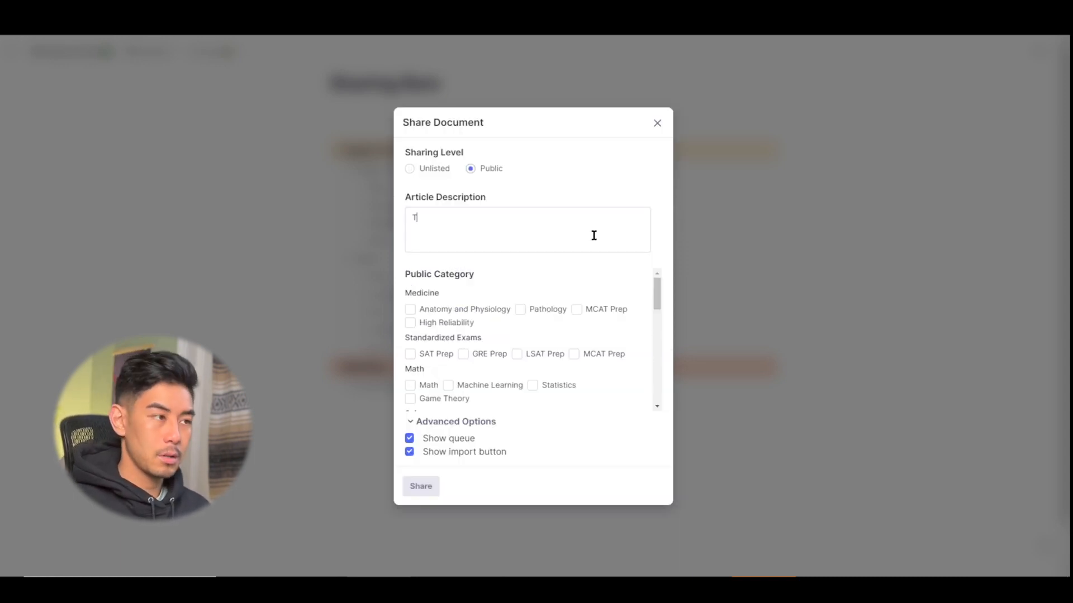
text(This is an example)
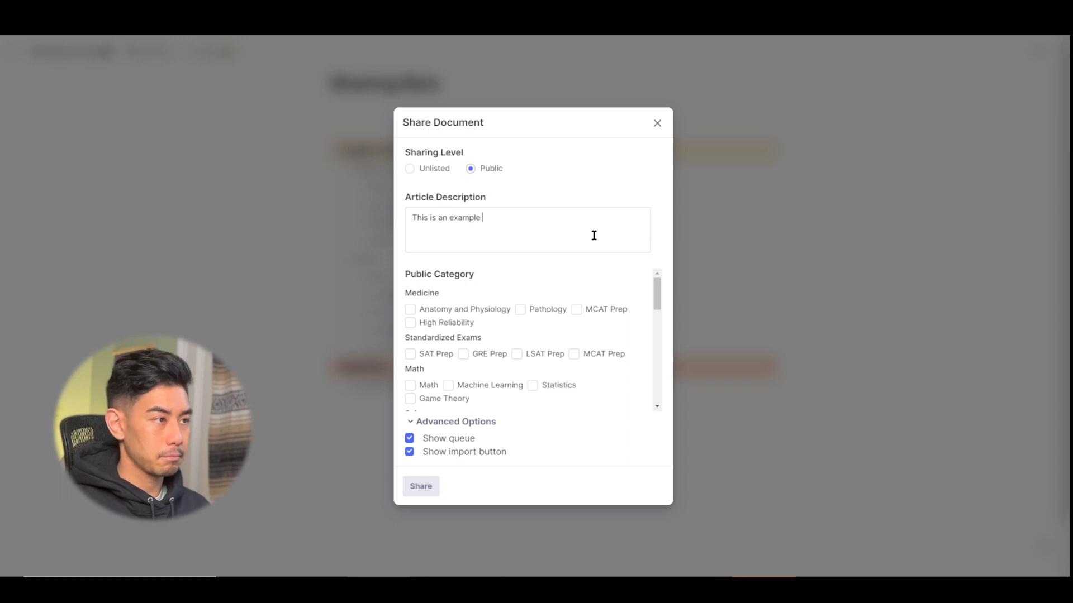
text(of sha)
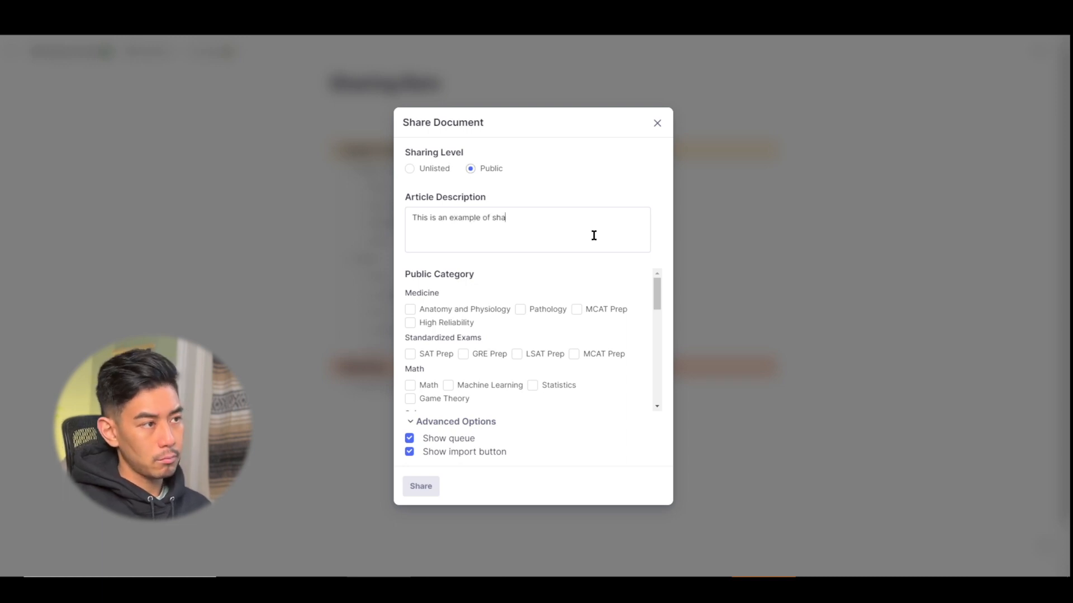
text(ring a public)
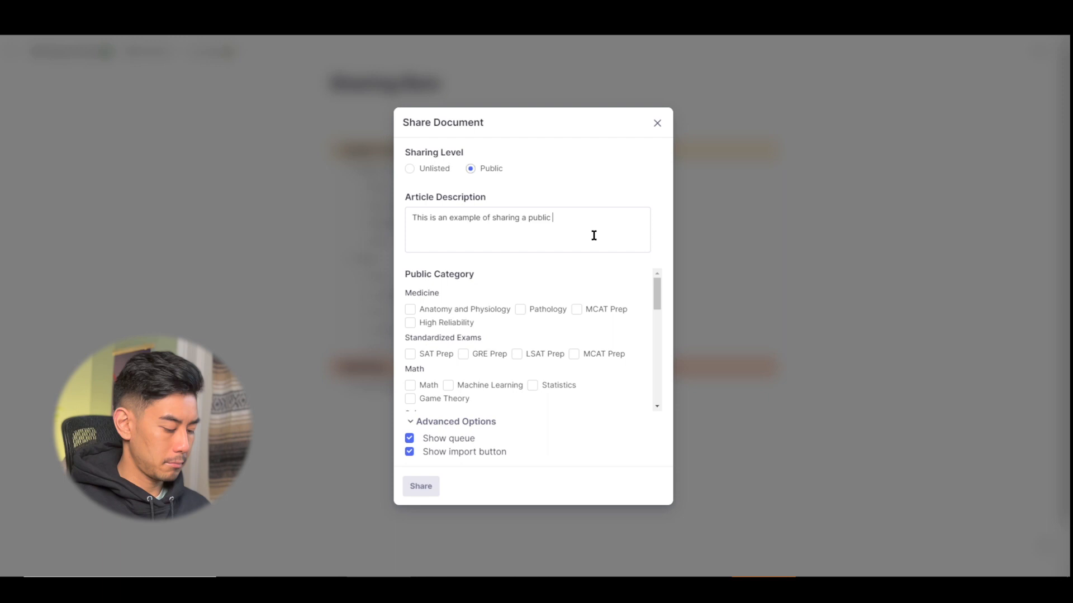
text(document)
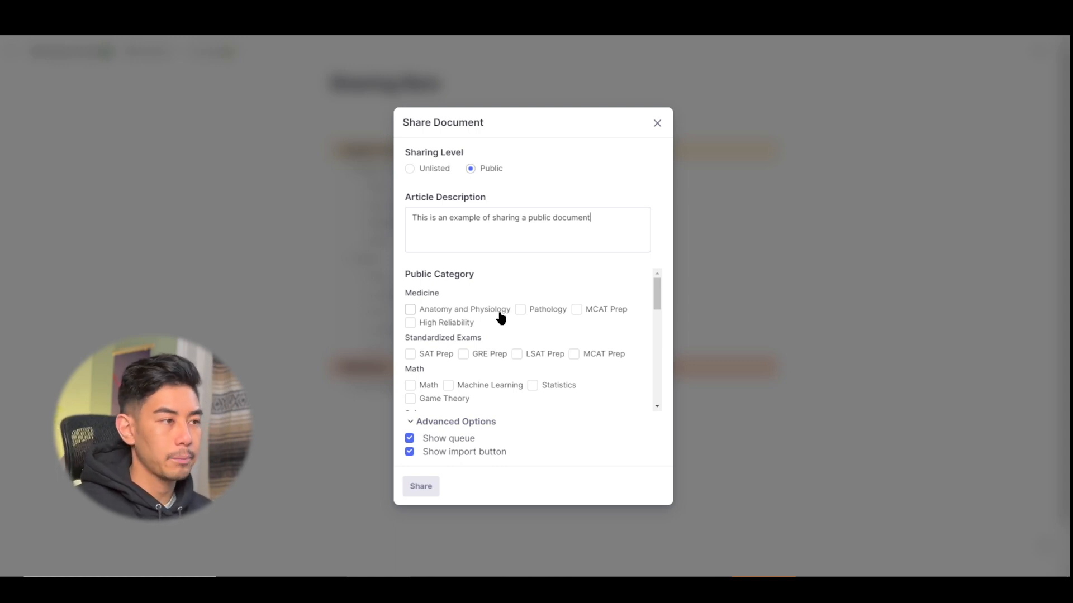
- List the article under the Math category and publish it as a public article
scroll(down, 3)
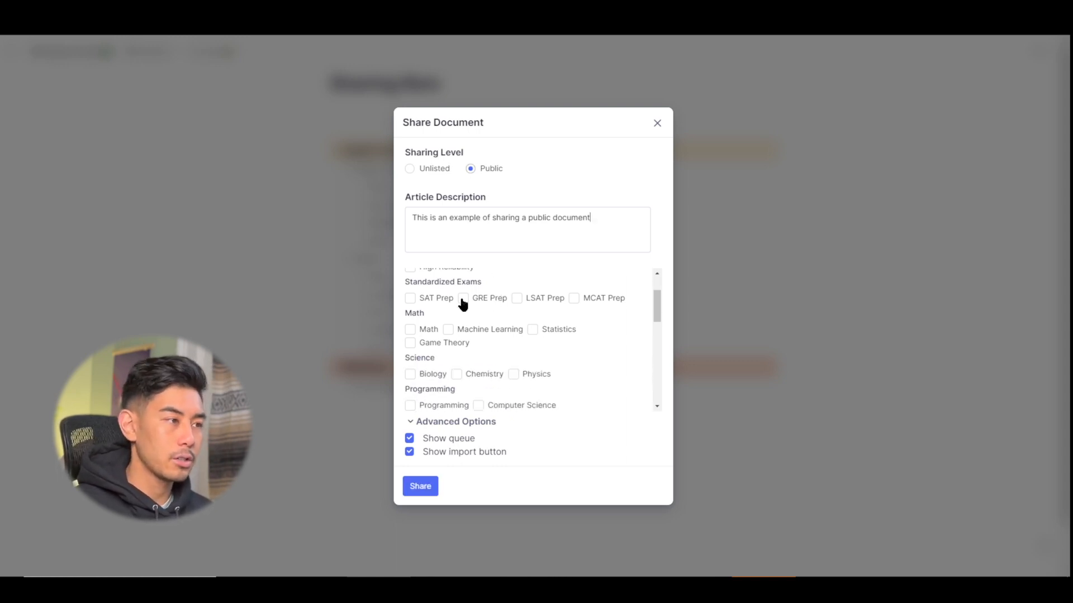
click(410, 315)
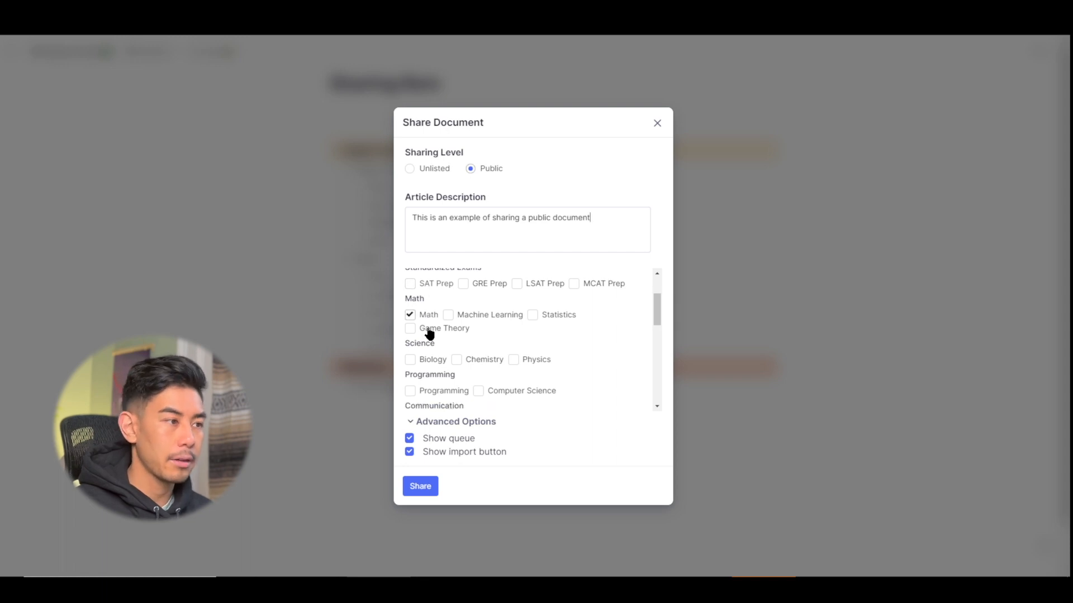
scroll(down, 3)
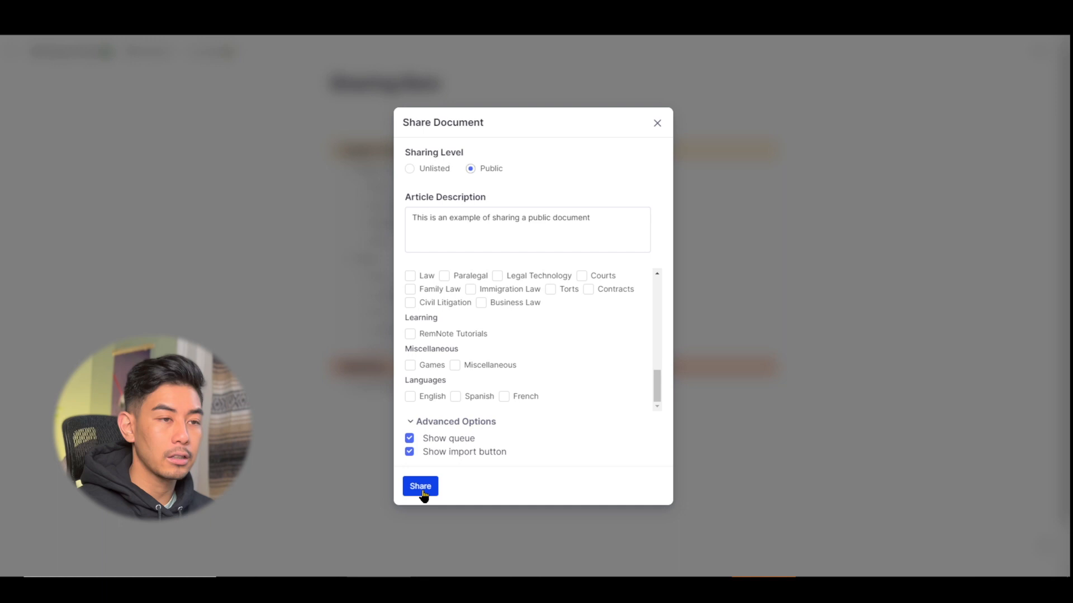
click(421, 487)
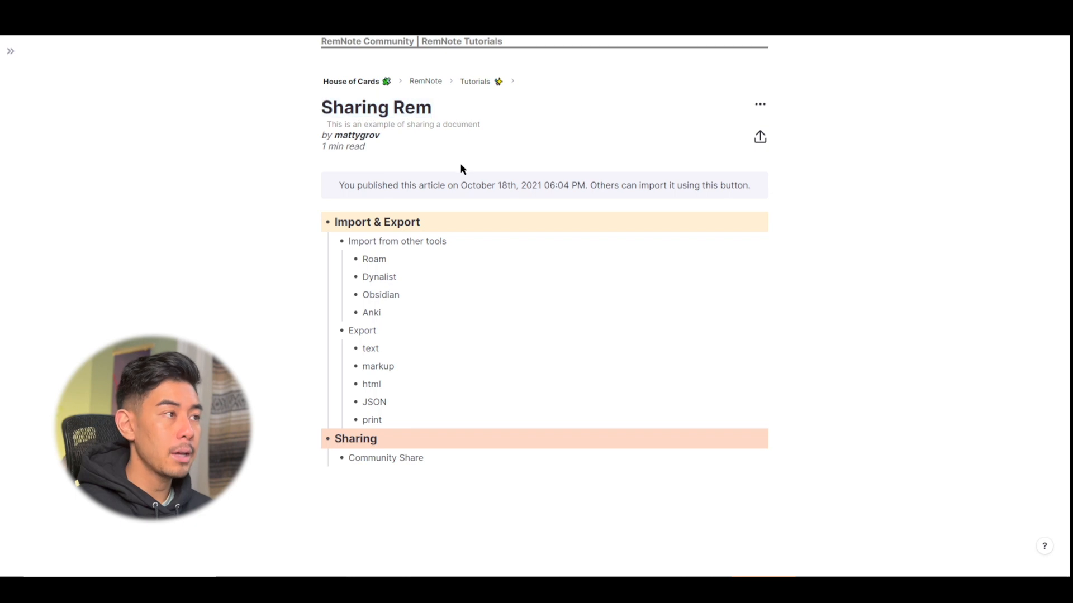
mouse_move(441, 143)
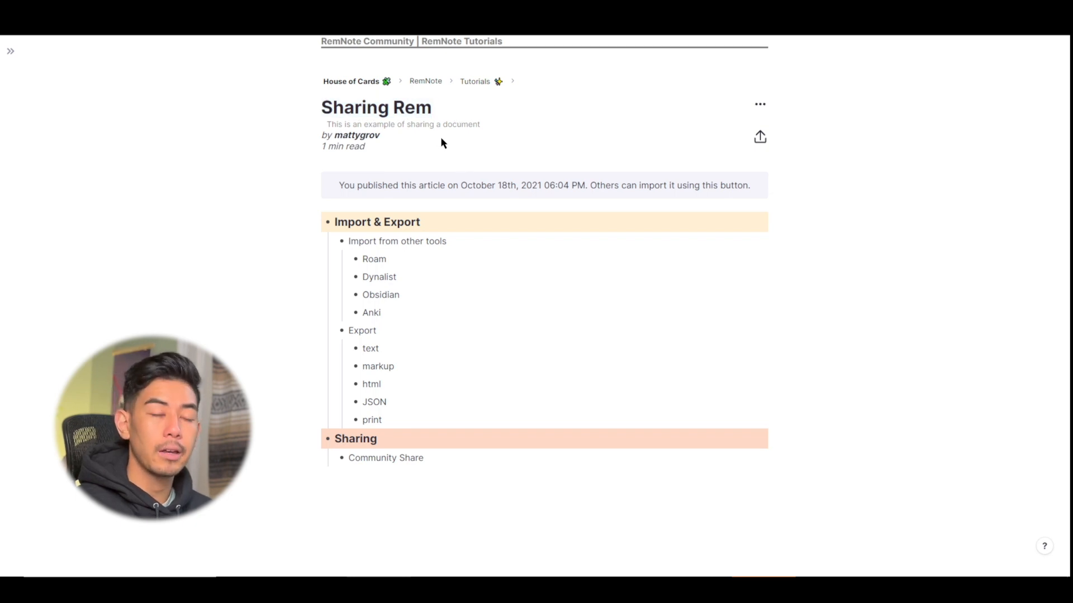
mouse_move(675, 396)
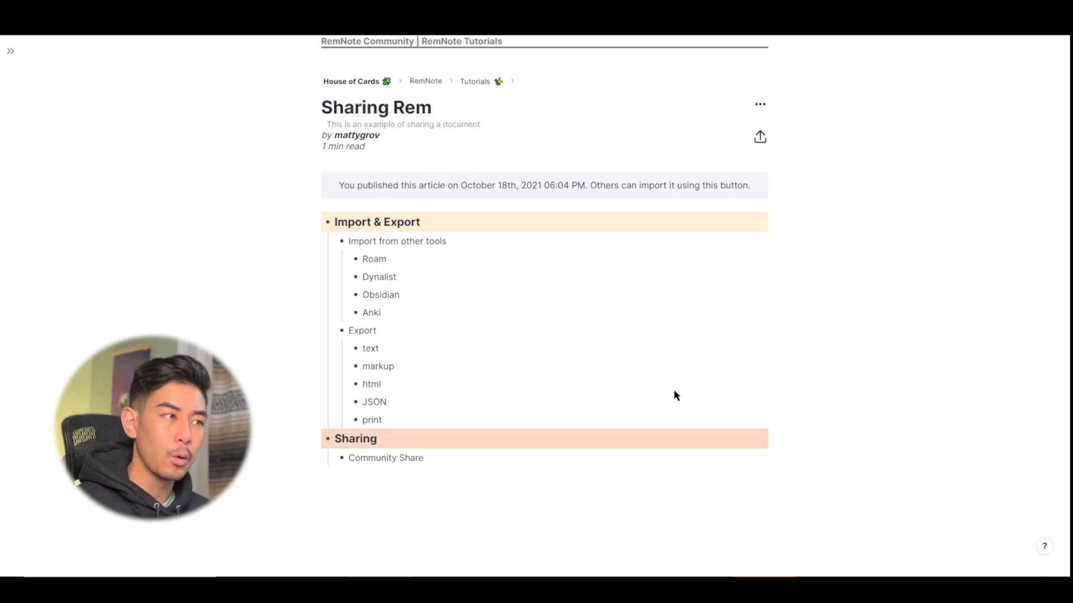
mouse_move(625, 355)
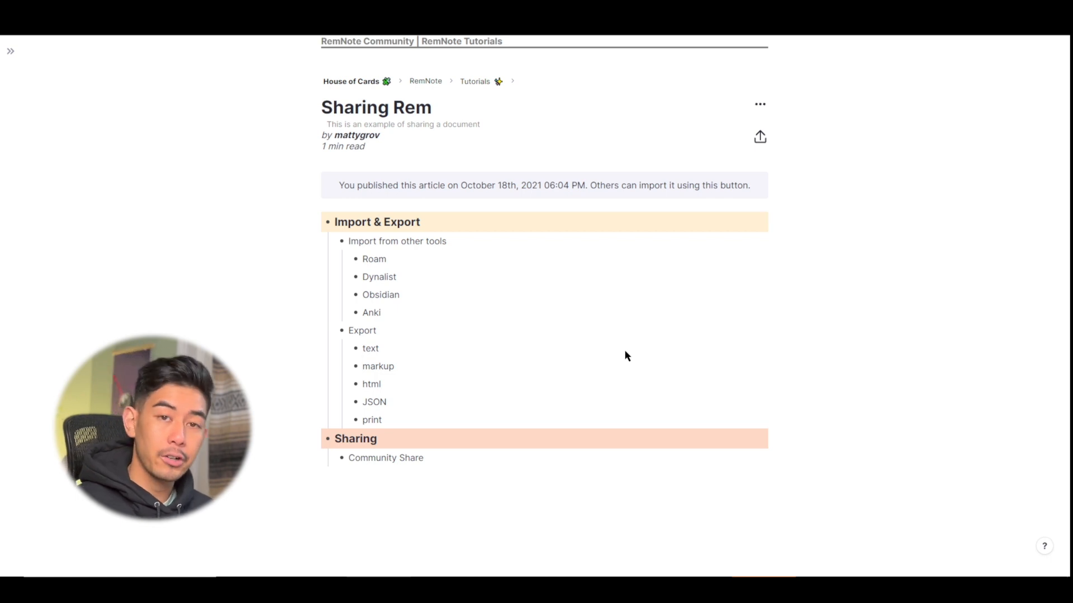
mouse_move(565, 317)
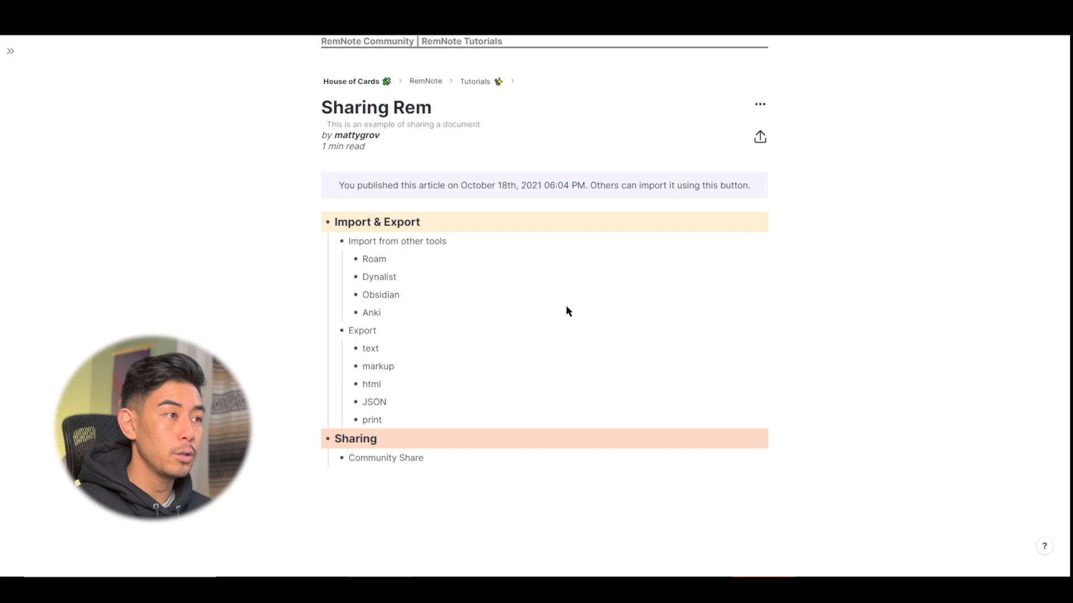
mouse_move(433, 167)
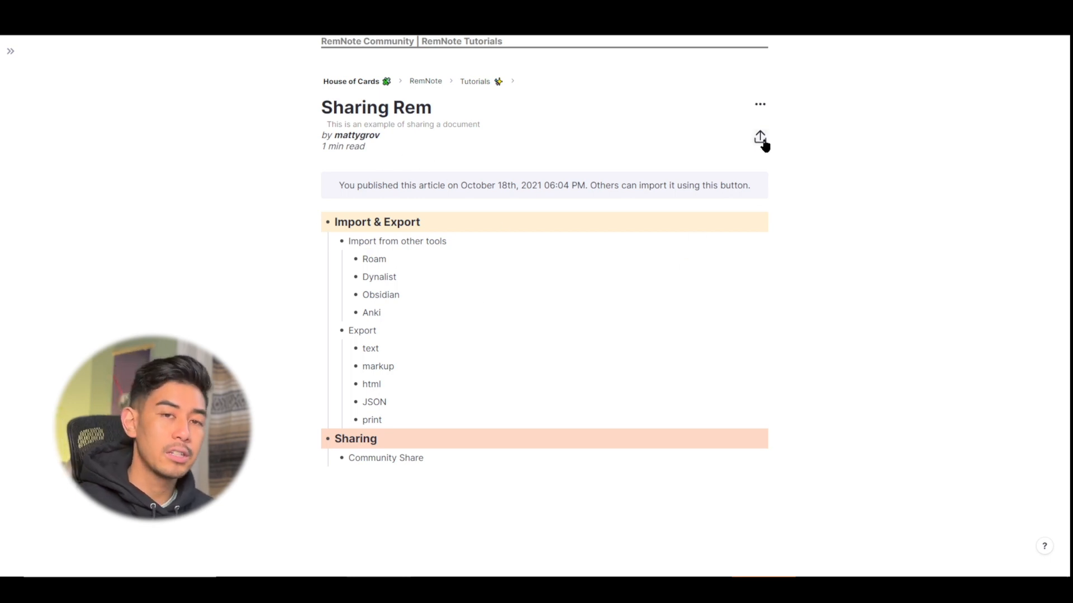
click(760, 137)
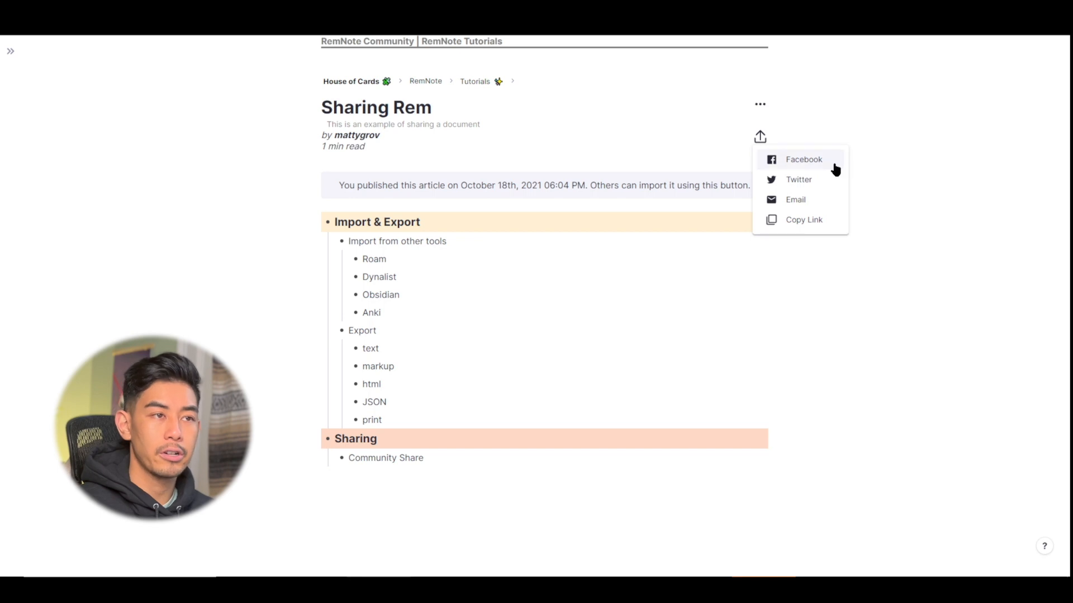
mouse_move(795, 199)
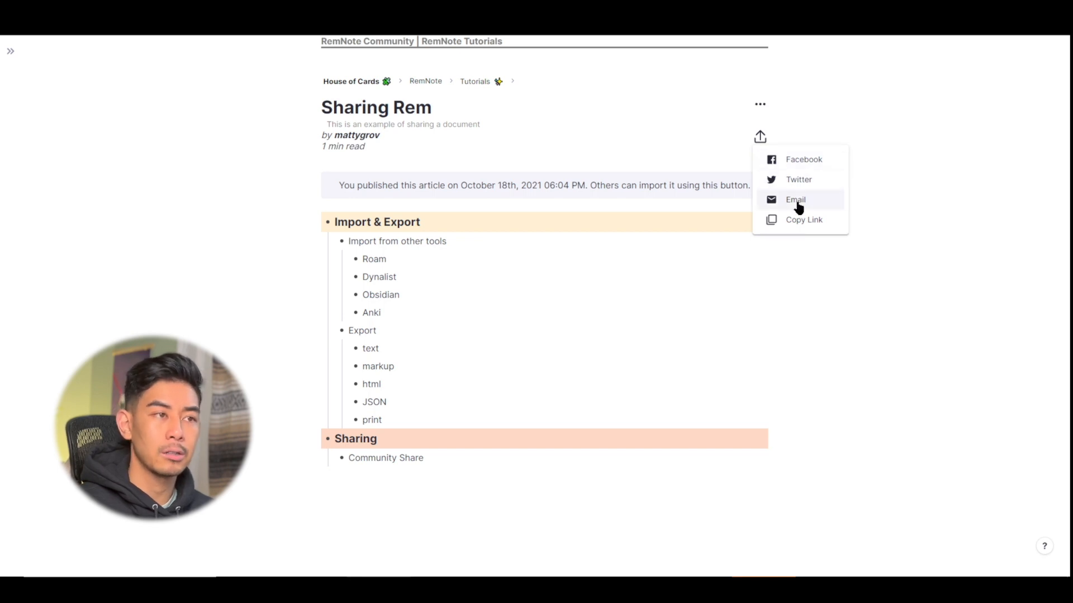
mouse_move(718, 206)
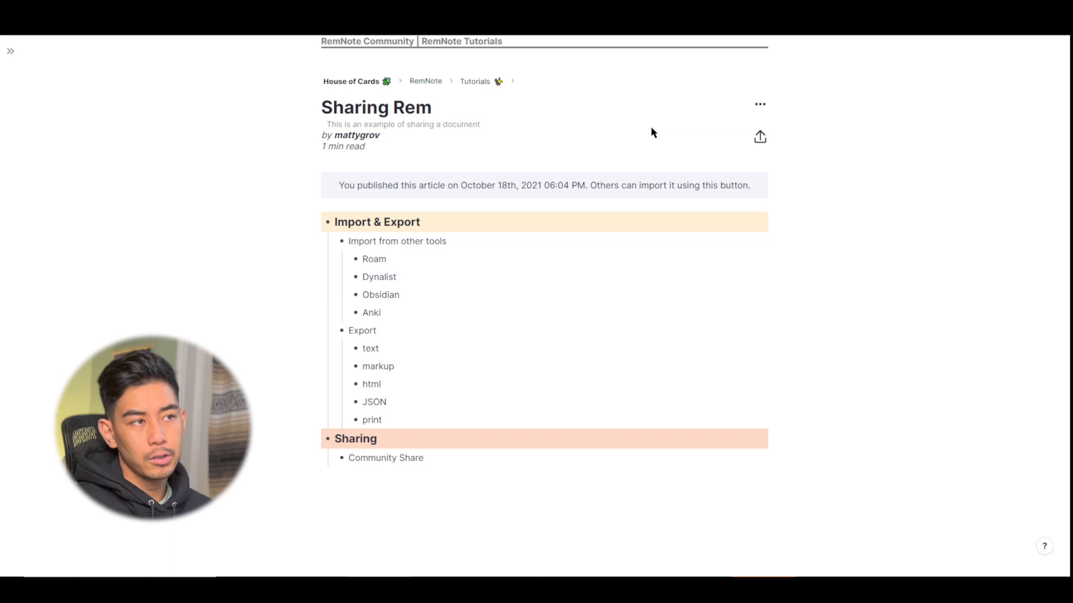
mouse_move(760, 110)
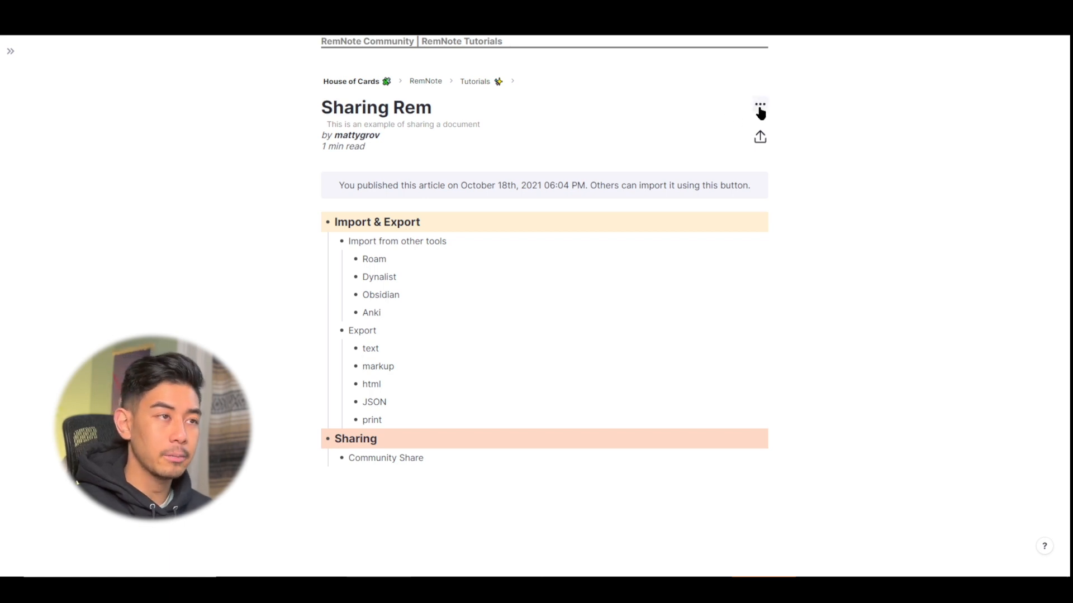
- Un-share the published Sharing Rem article from its ⋯ menu and confirm, returning to the editable document
click(760, 108)
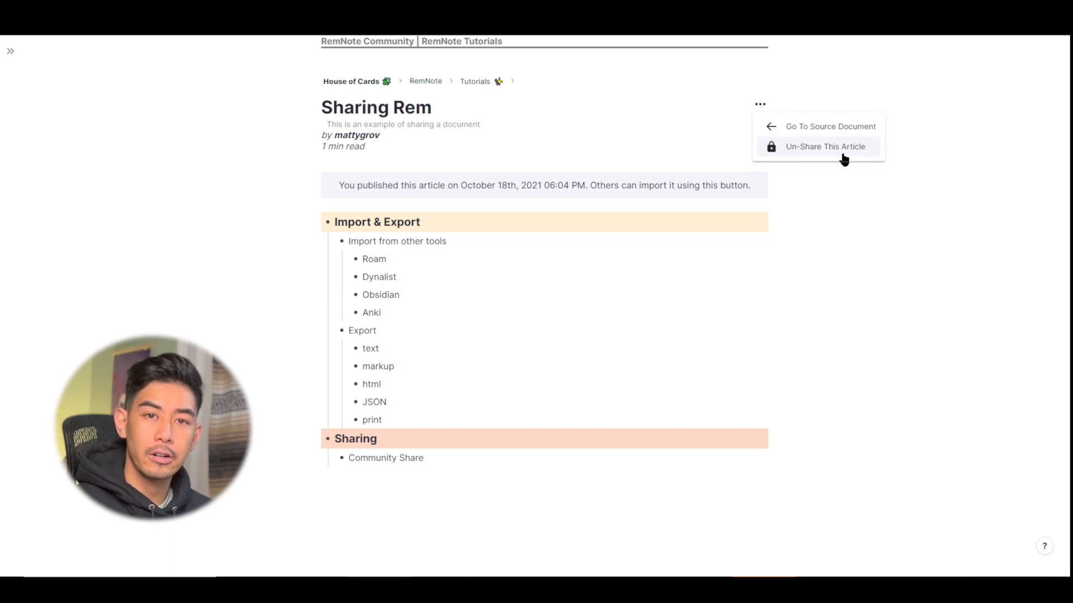
click(824, 146)
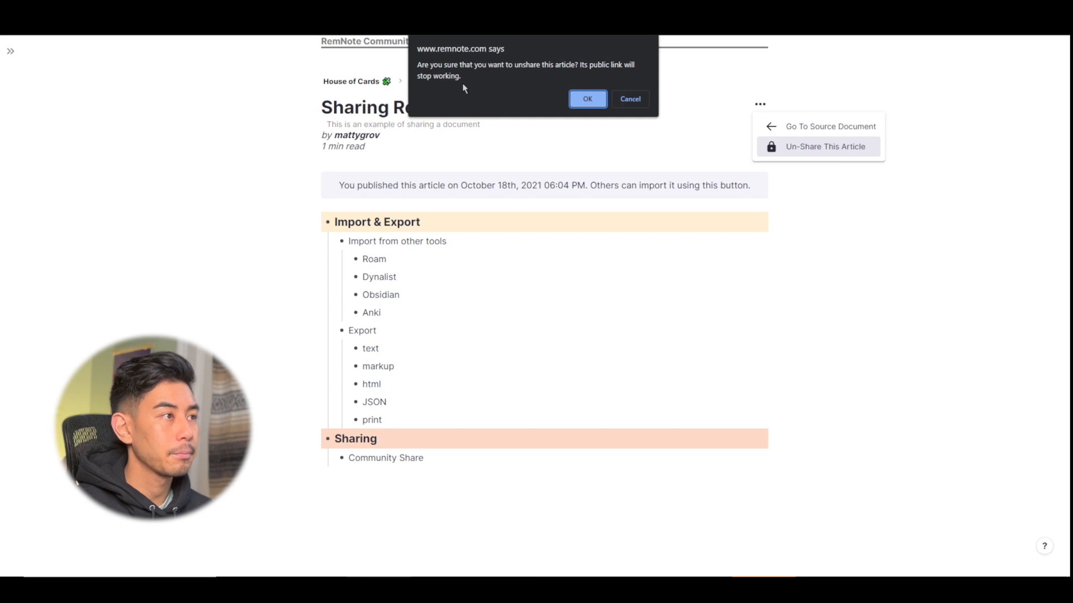
click(587, 98)
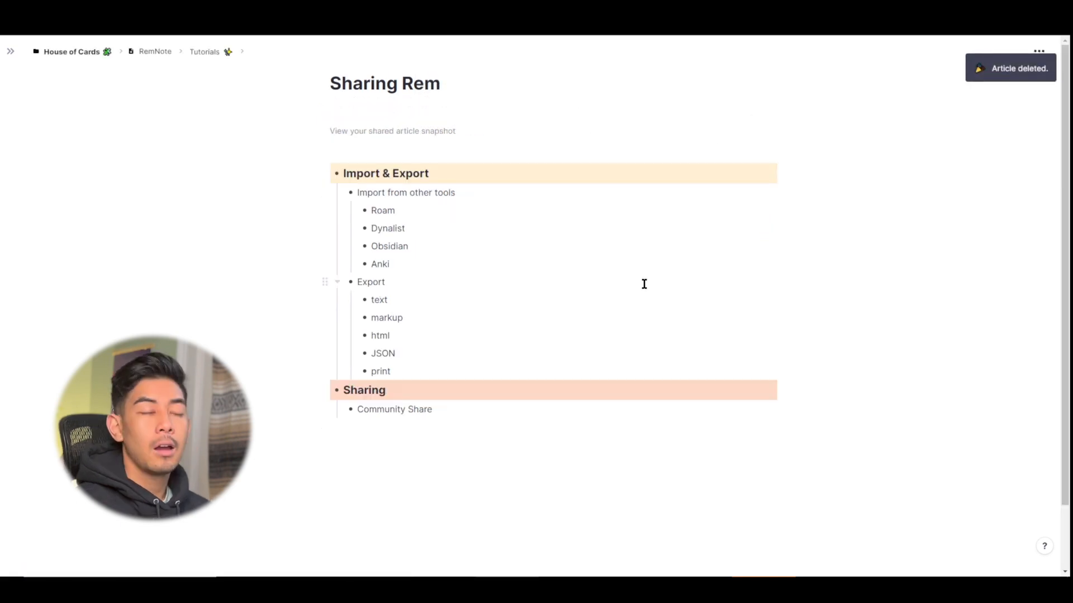